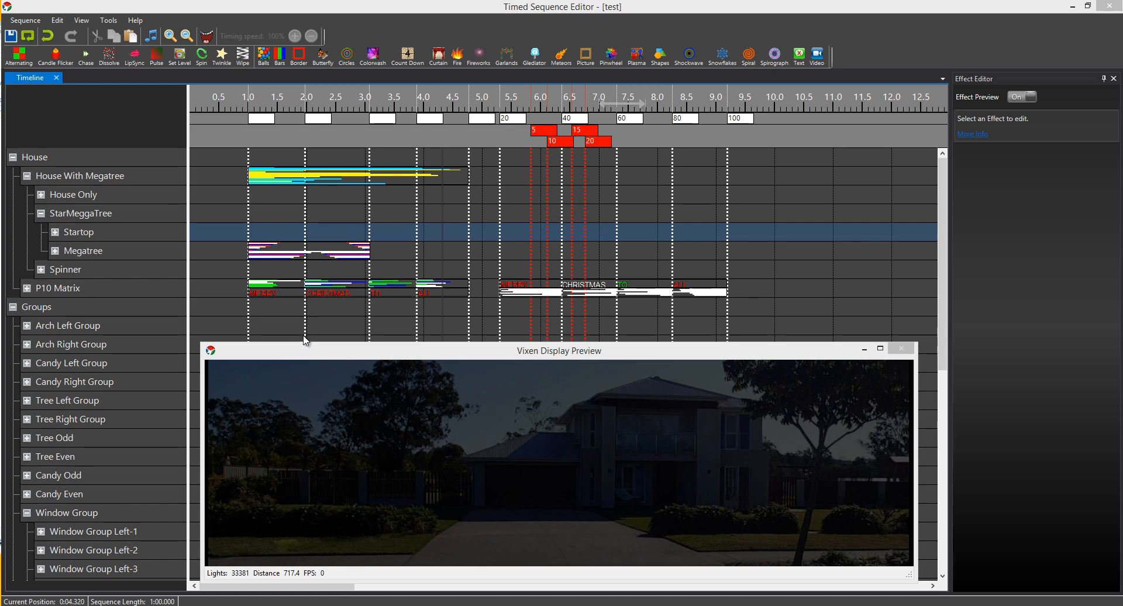
mouse_move(246, 113)
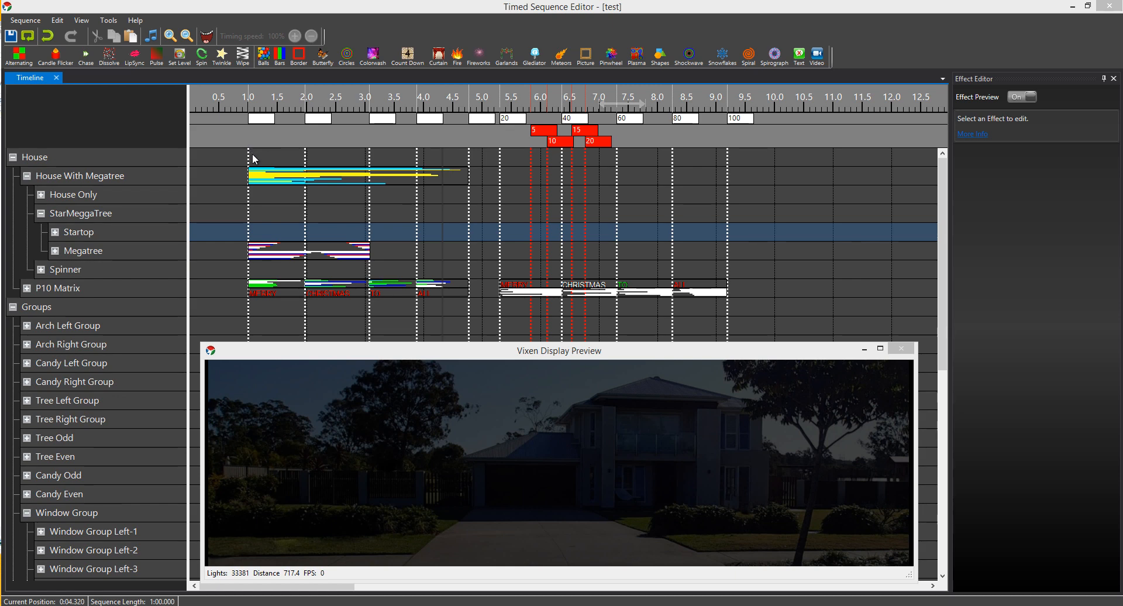
mouse_move(206, 101)
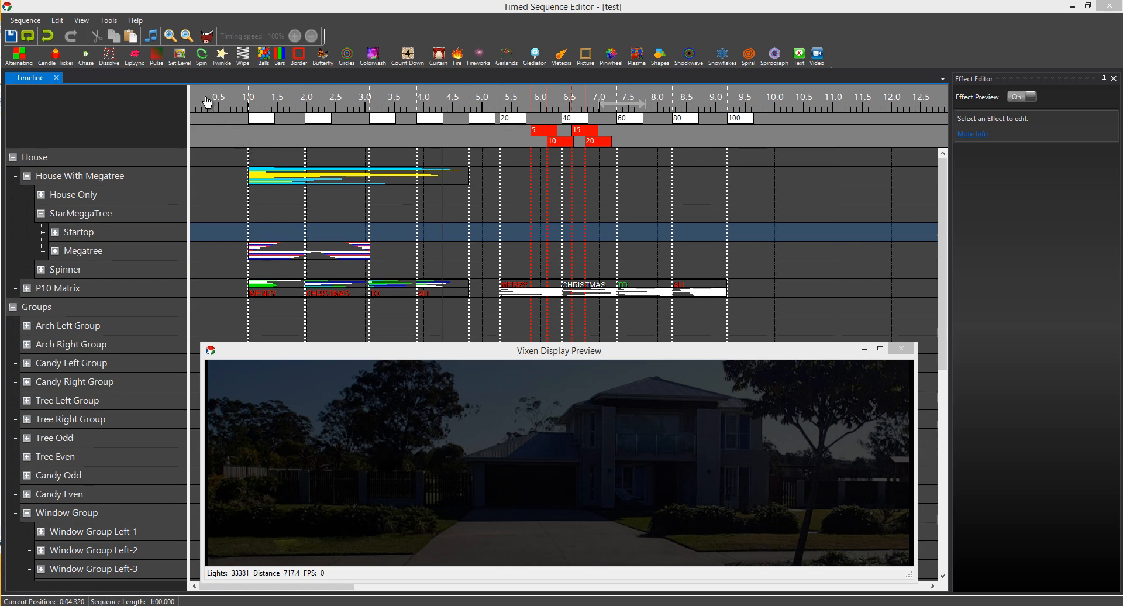
mouse_move(117, 71)
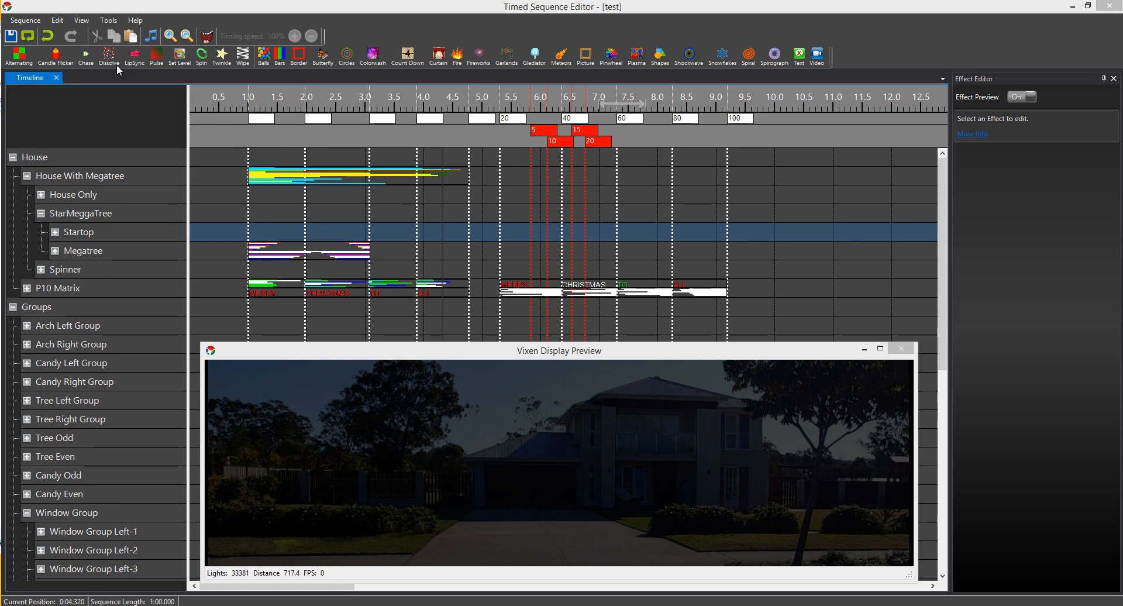
mouse_move(122, 63)
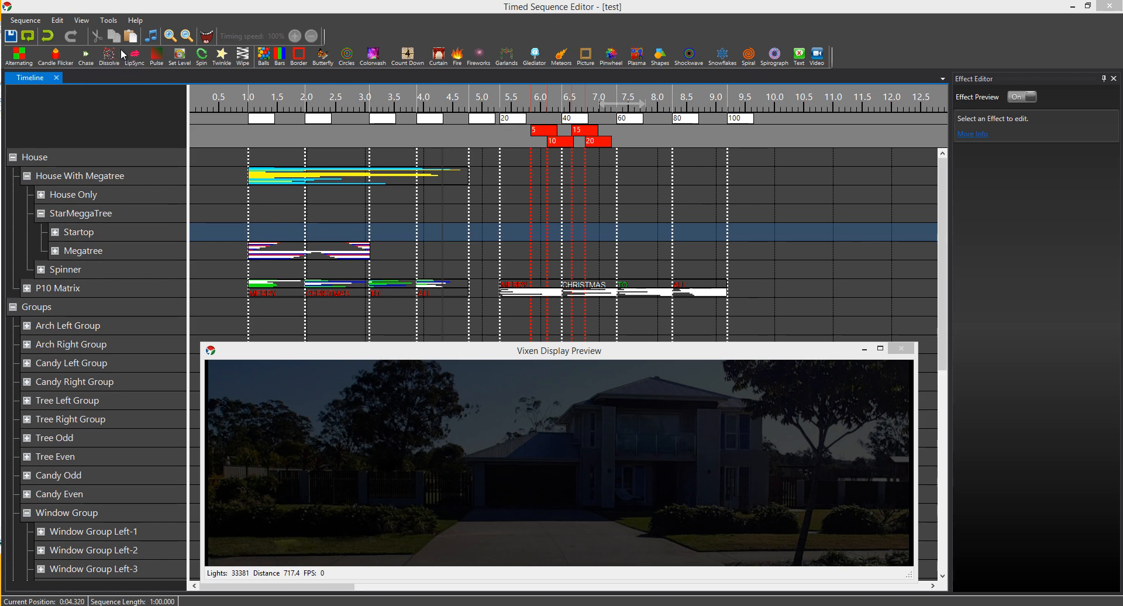
mouse_move(109, 55)
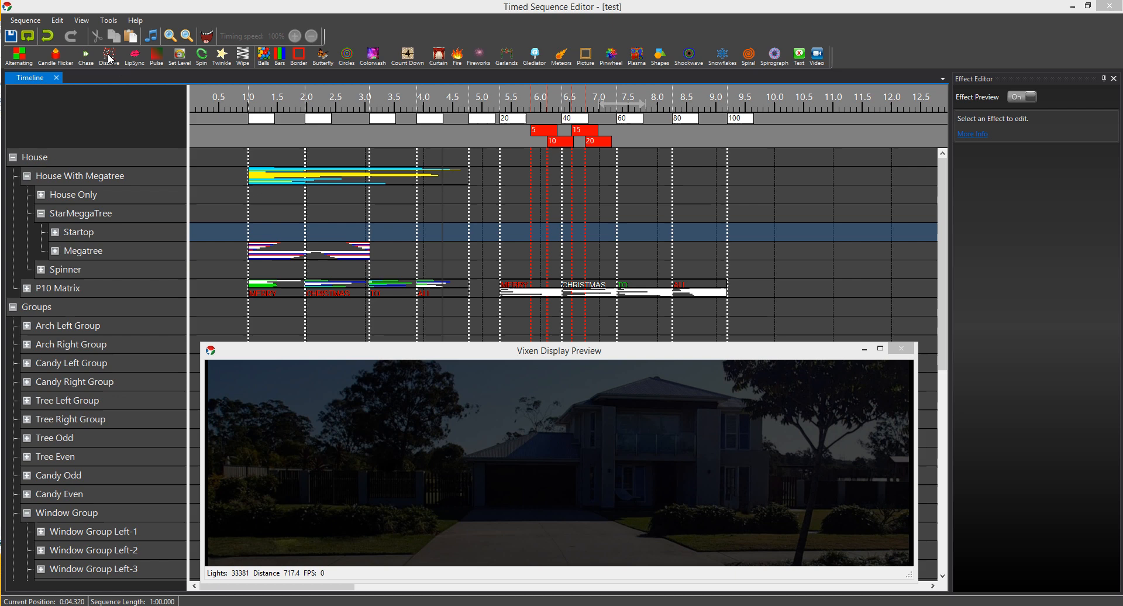
mouse_move(663, 183)
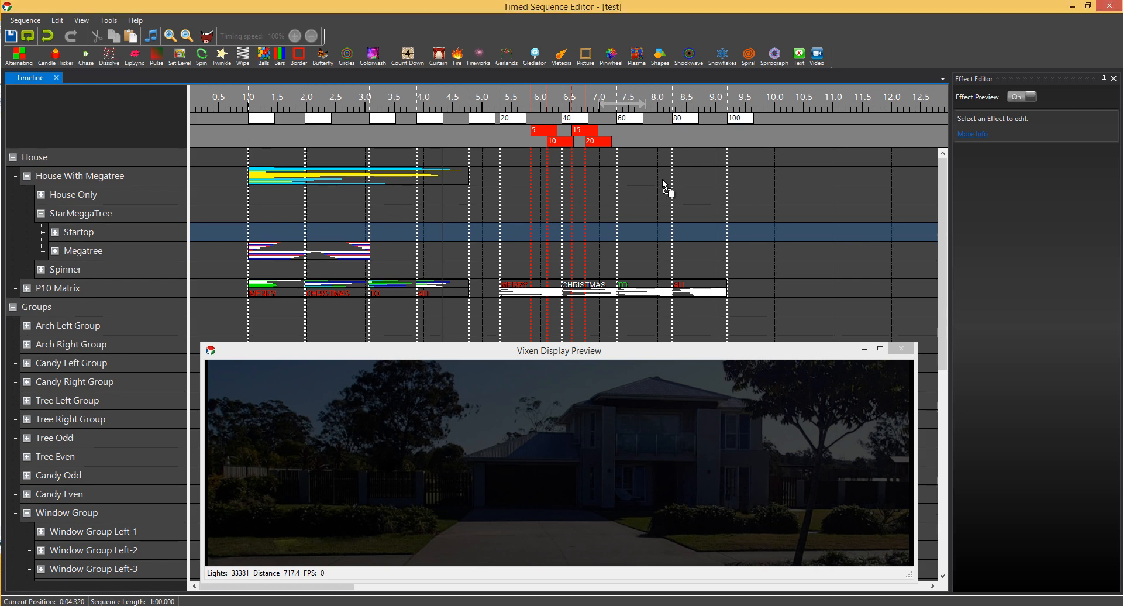
mouse_move(655, 181)
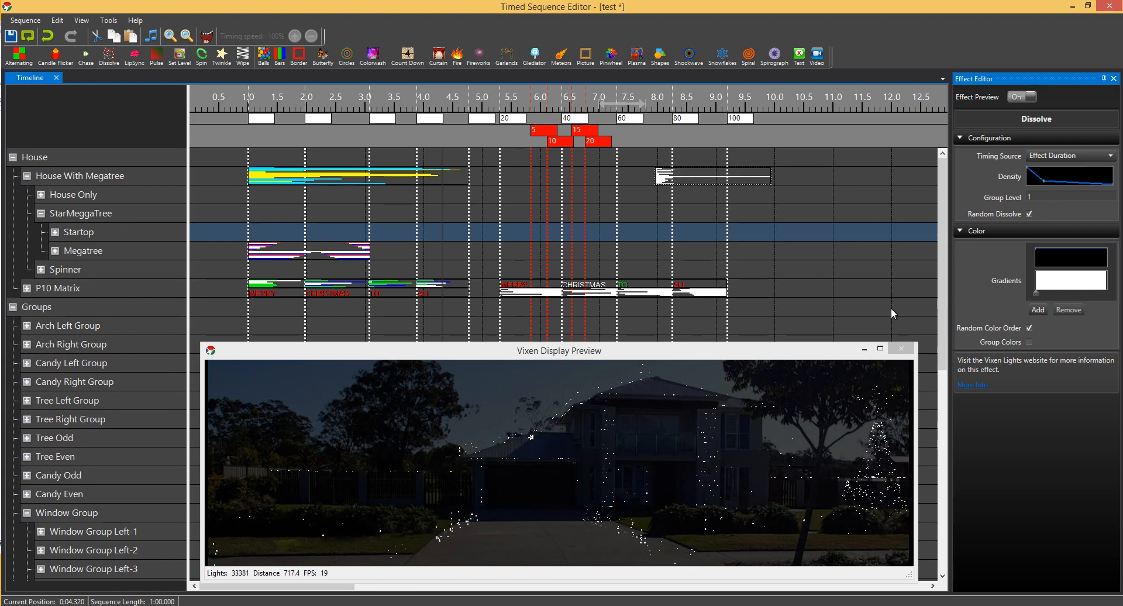
Step: Switch the live Effect Preview off and back on to check the house Dissolve sparkle
click(1021, 97)
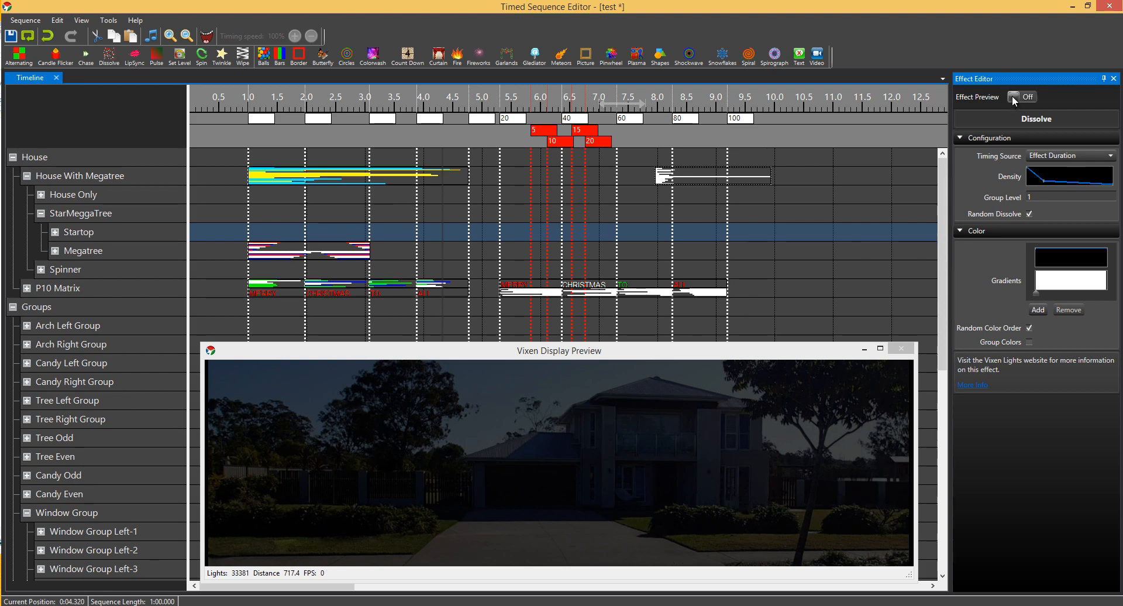
click(1017, 97)
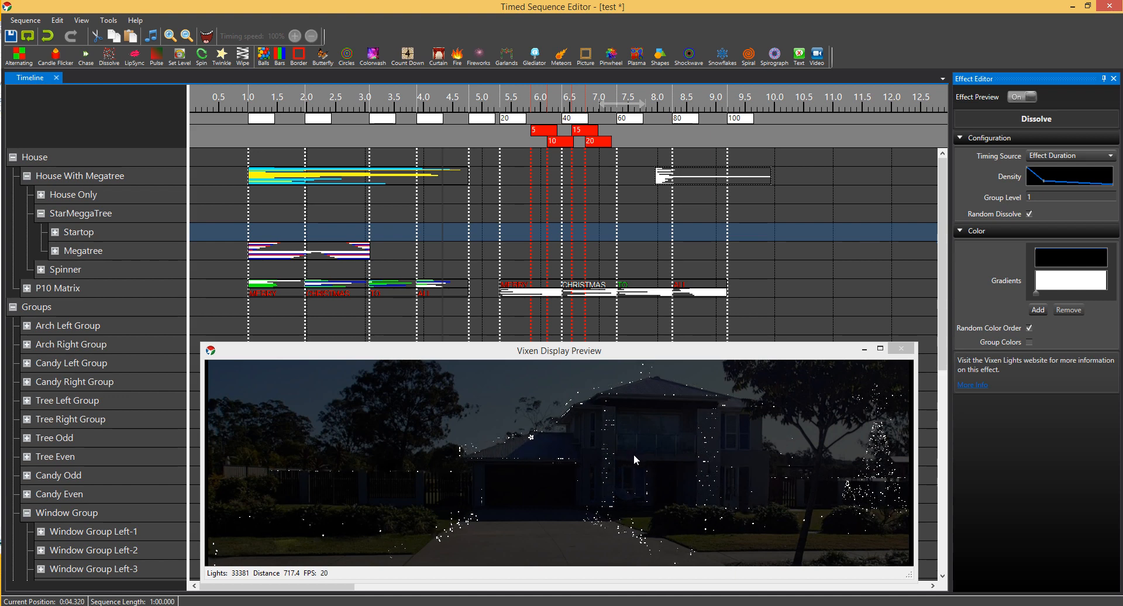
mouse_move(725, 222)
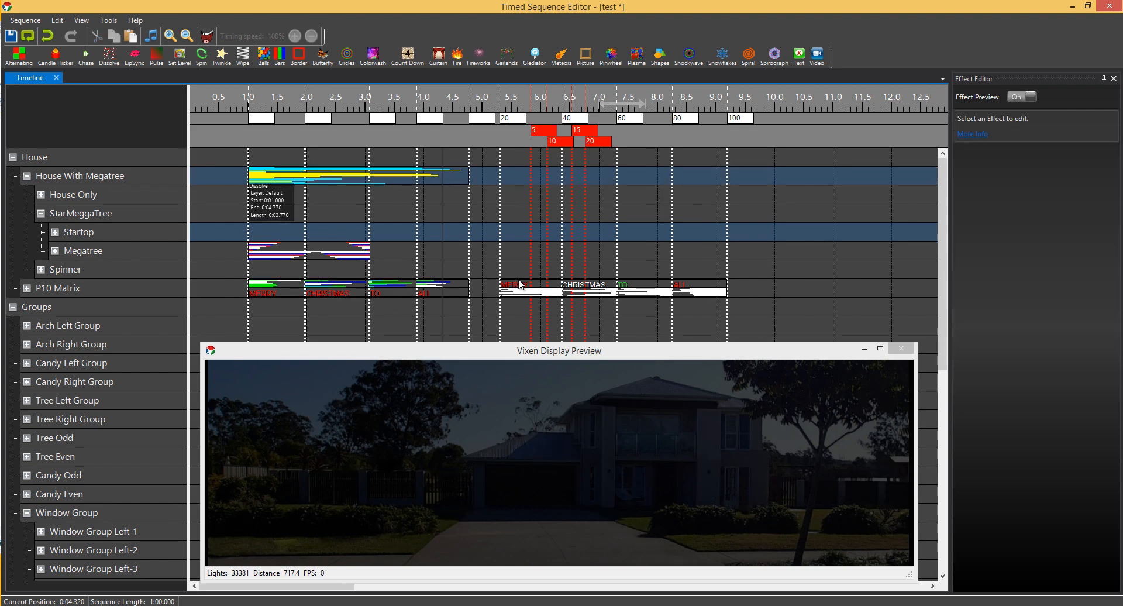
mouse_move(494, 240)
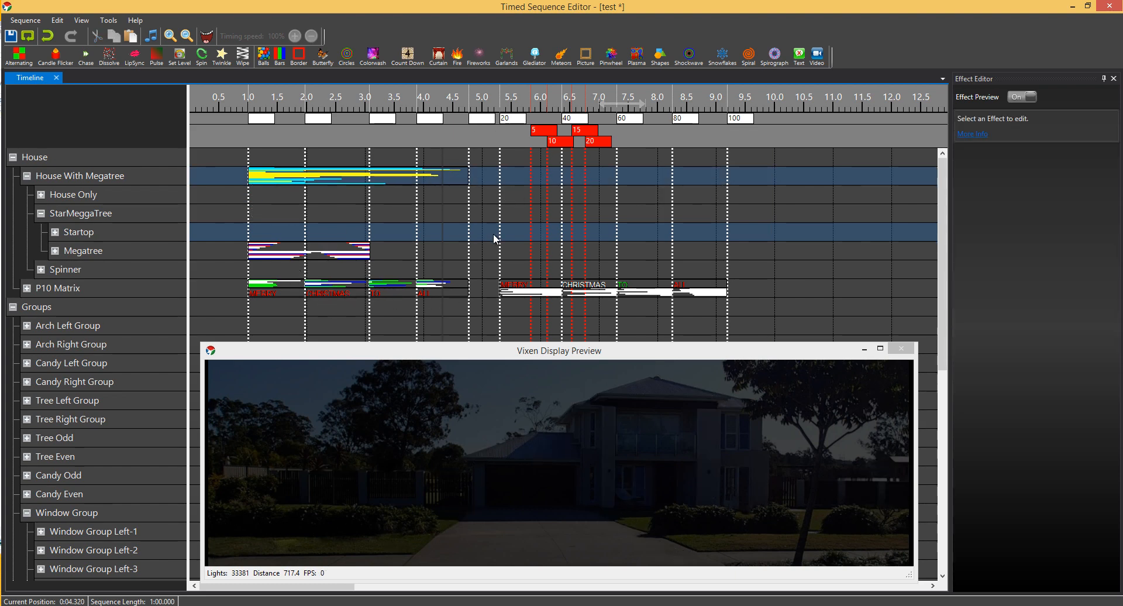
mouse_move(400, 219)
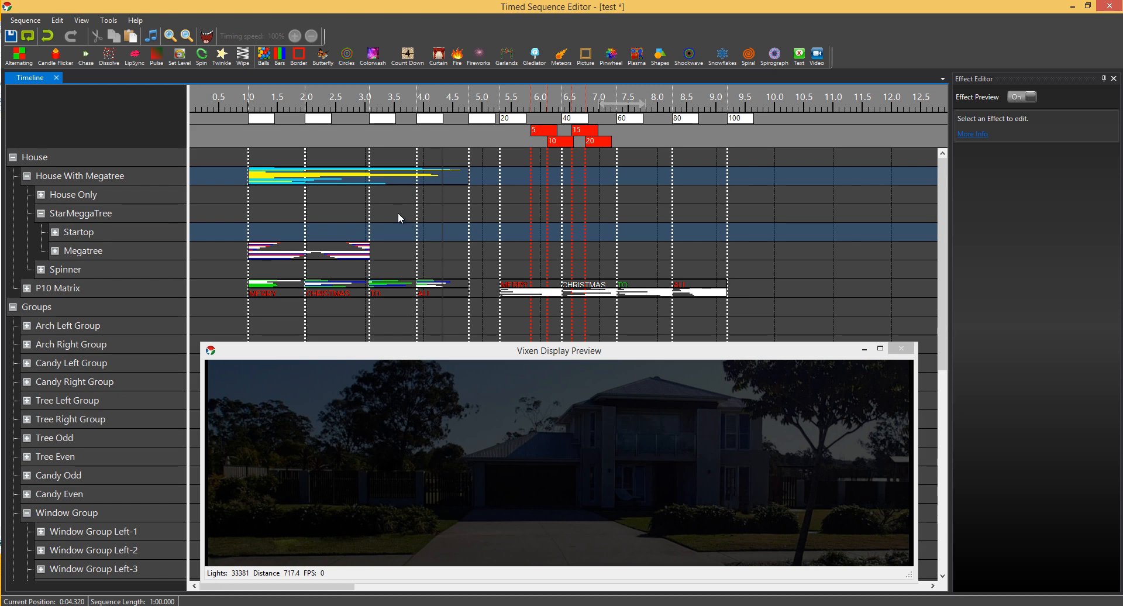
mouse_move(400, 255)
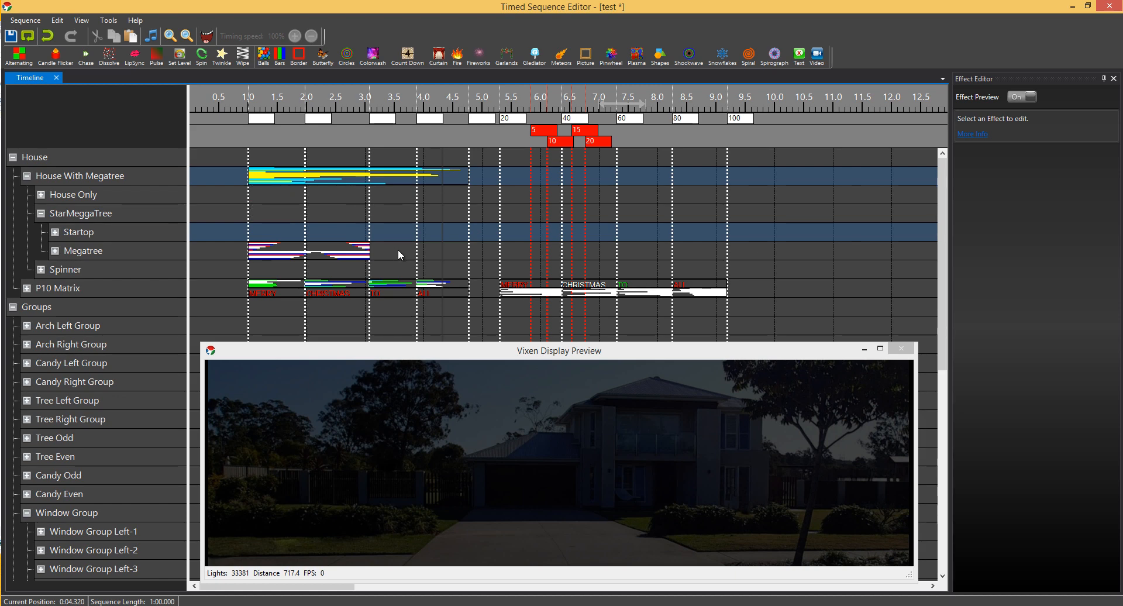
mouse_move(443, 264)
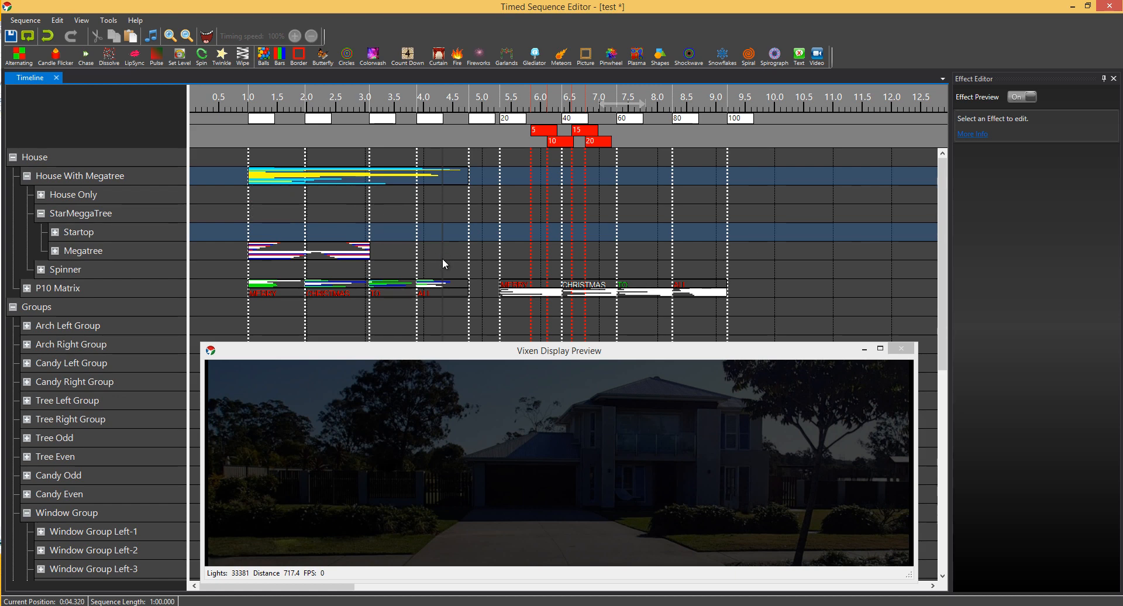
mouse_move(323, 179)
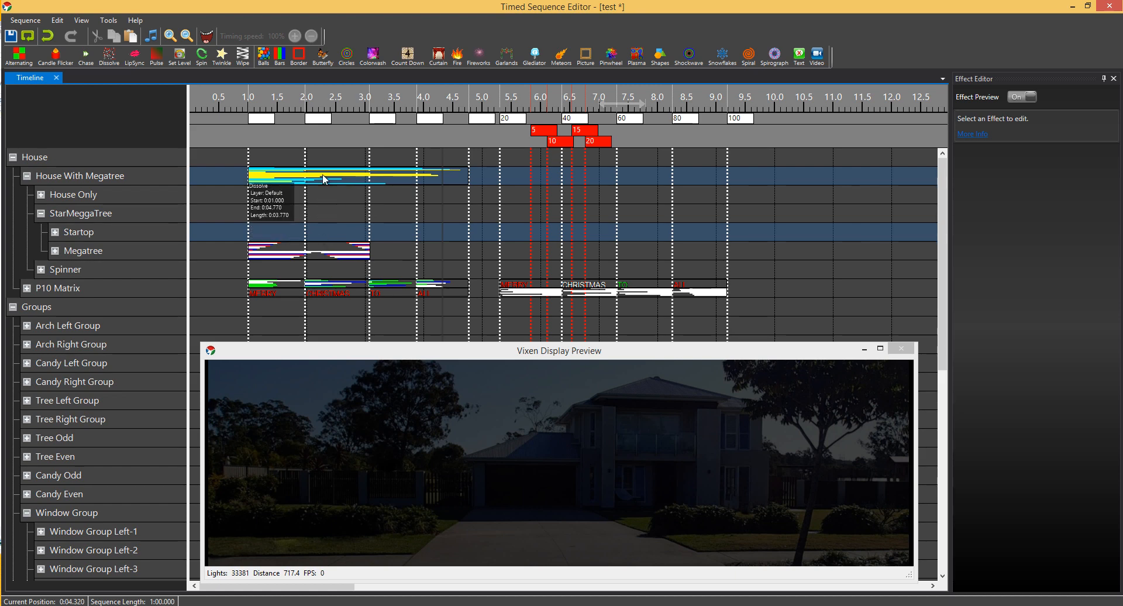
Step: Edit the 1–4.8 s Dissolve: cyan and yellow gradients, density 0, Random Color Order on
click(346, 176)
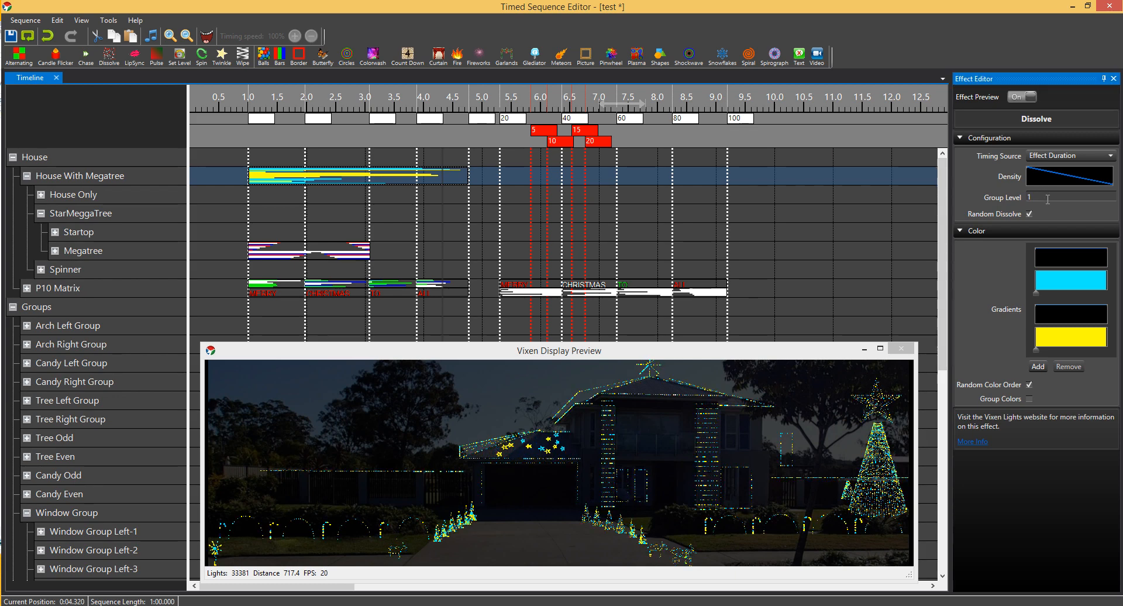
text(0)
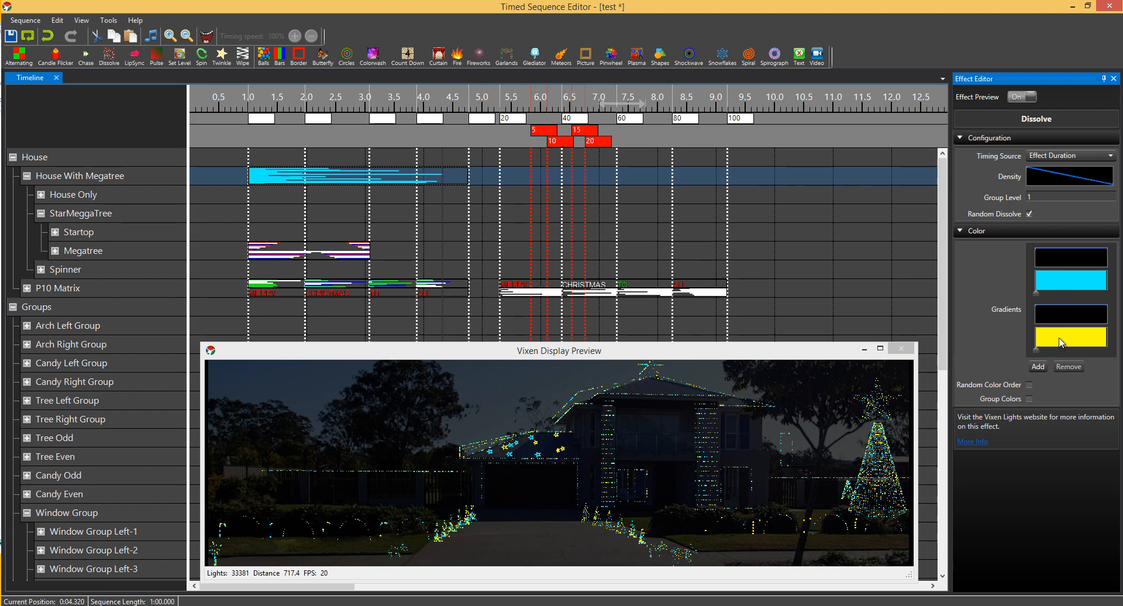
click(1029, 384)
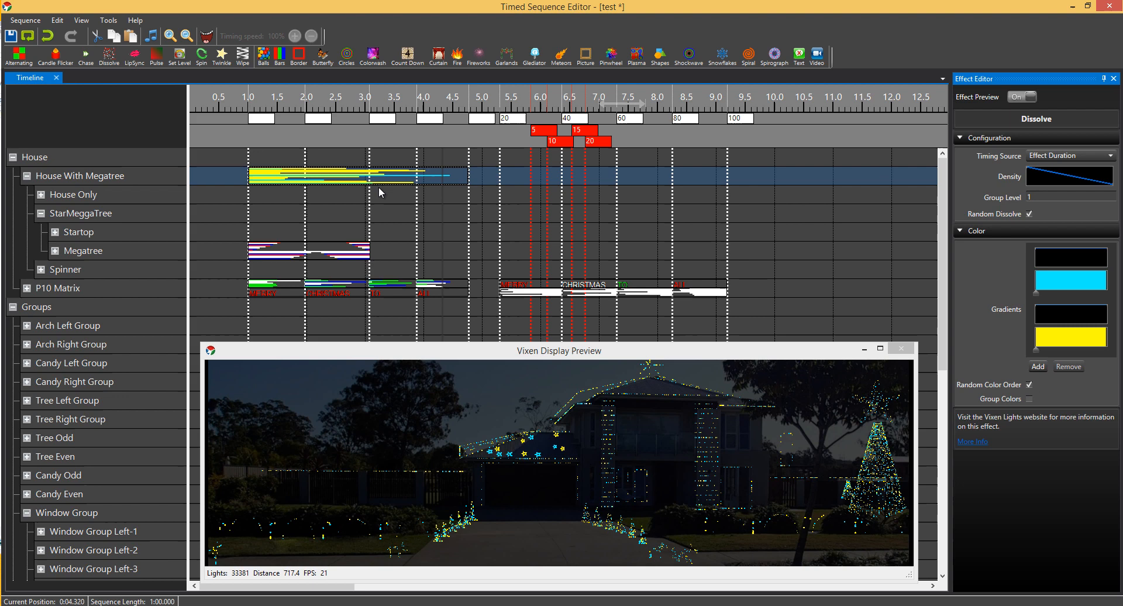
mouse_move(390, 180)
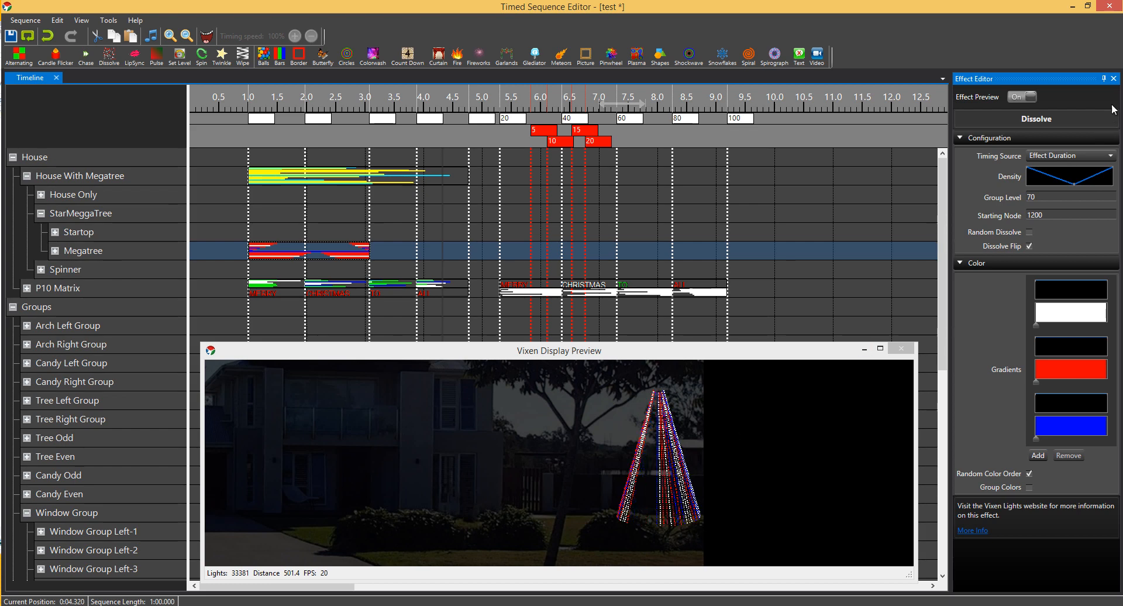
mouse_move(1017, 205)
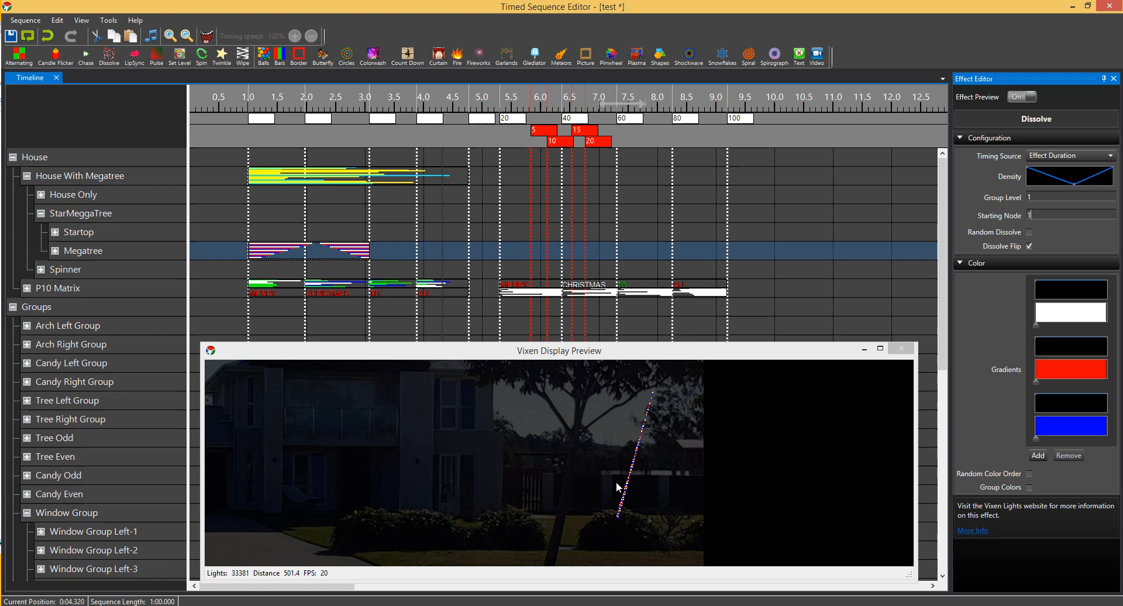
mouse_move(825, 362)
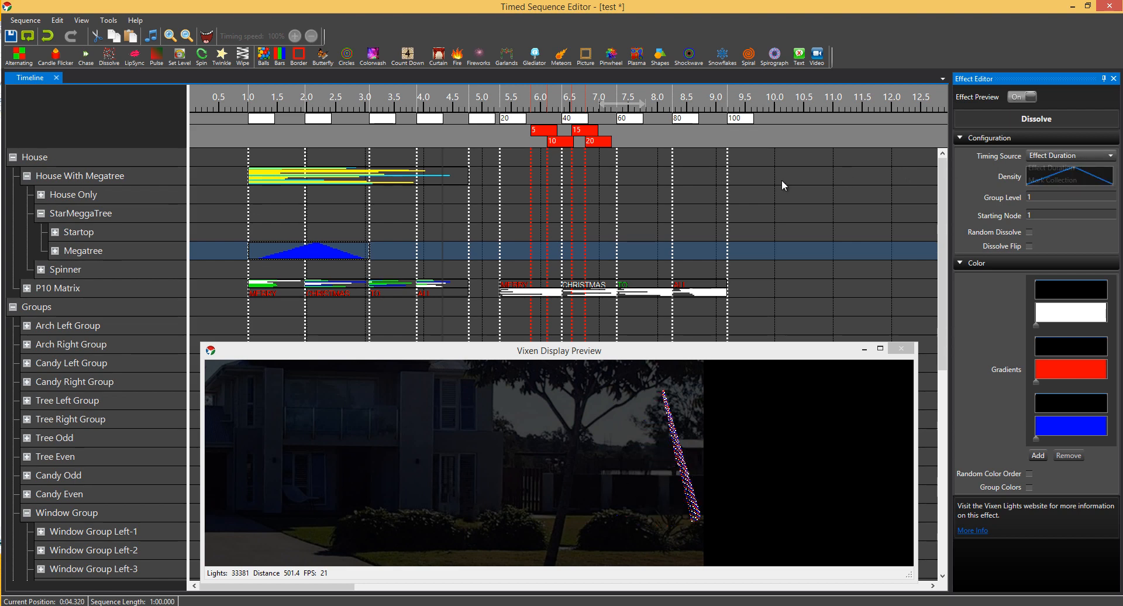
mouse_move(325, 296)
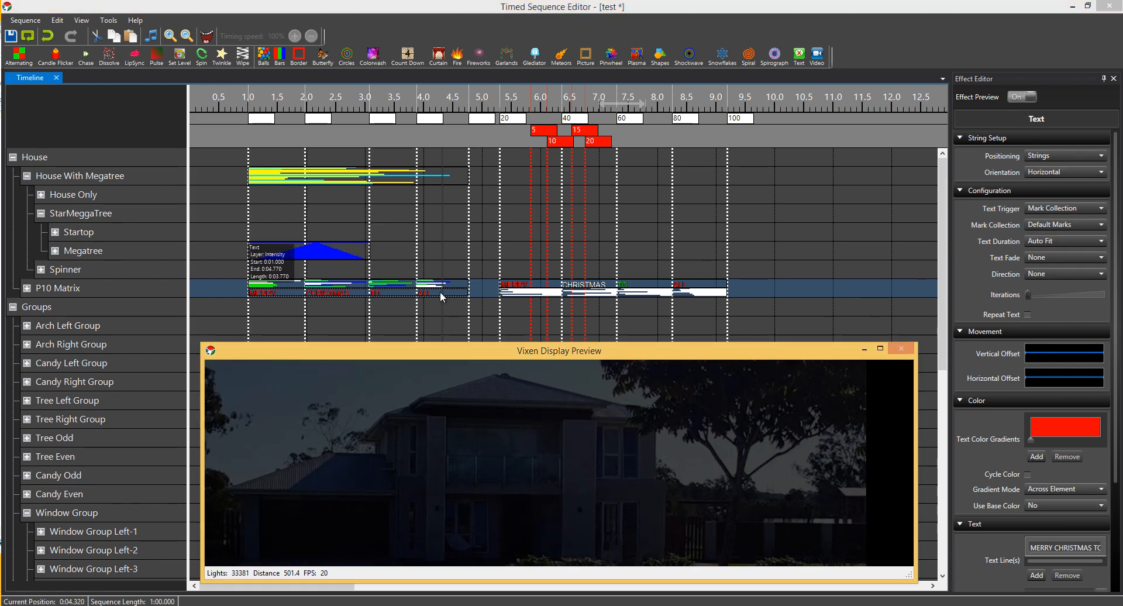
Step: Bring up the context actions for the P10 Matrix Text effect
right_click(580, 284)
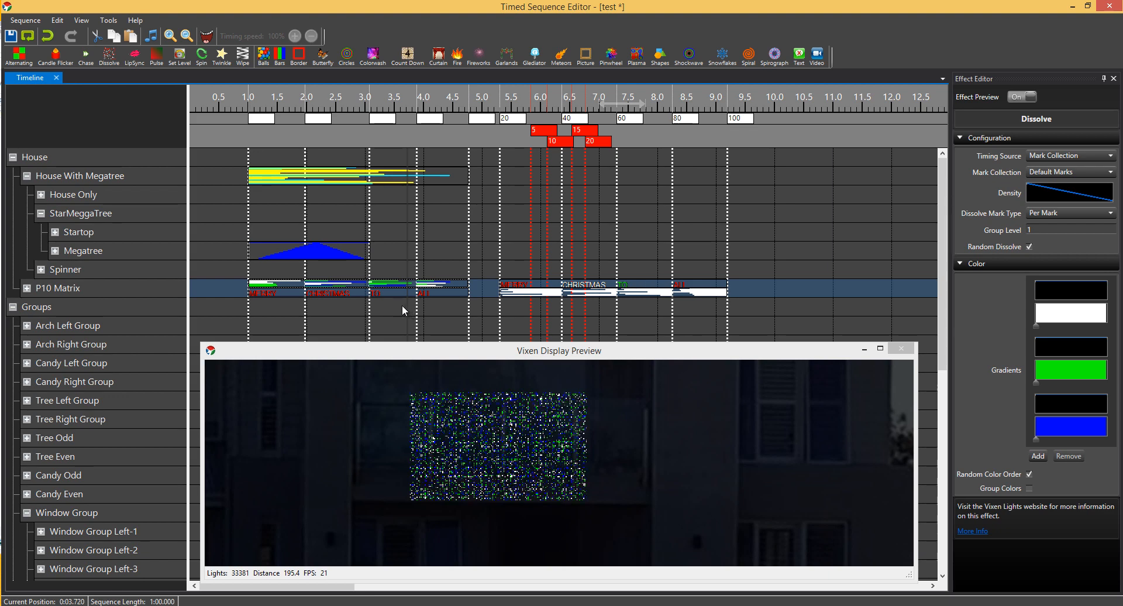
mouse_move(338, 285)
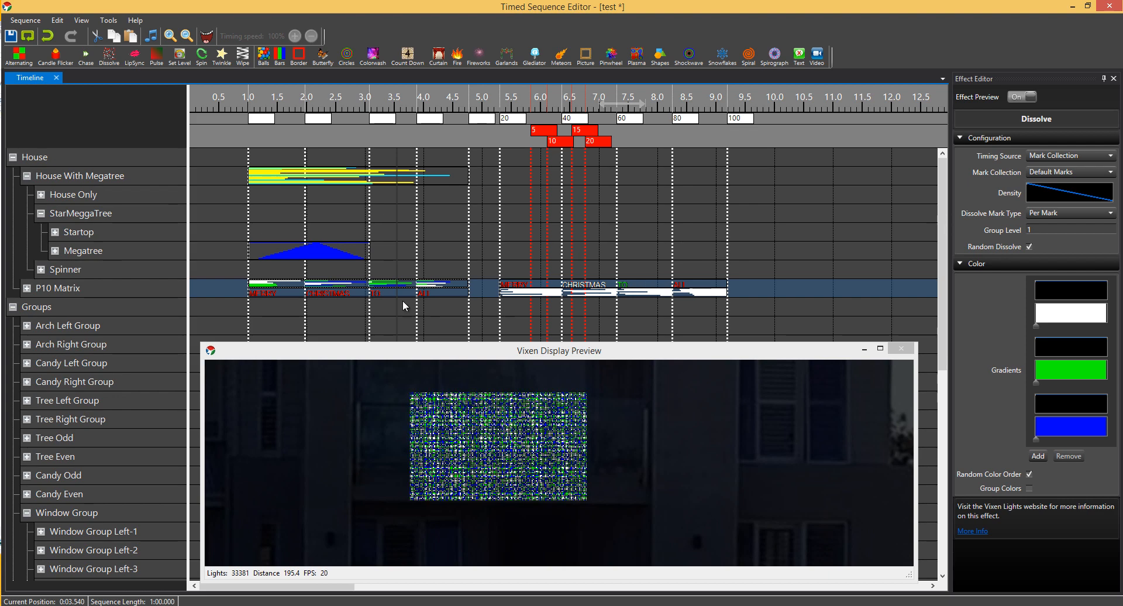
click(397, 301)
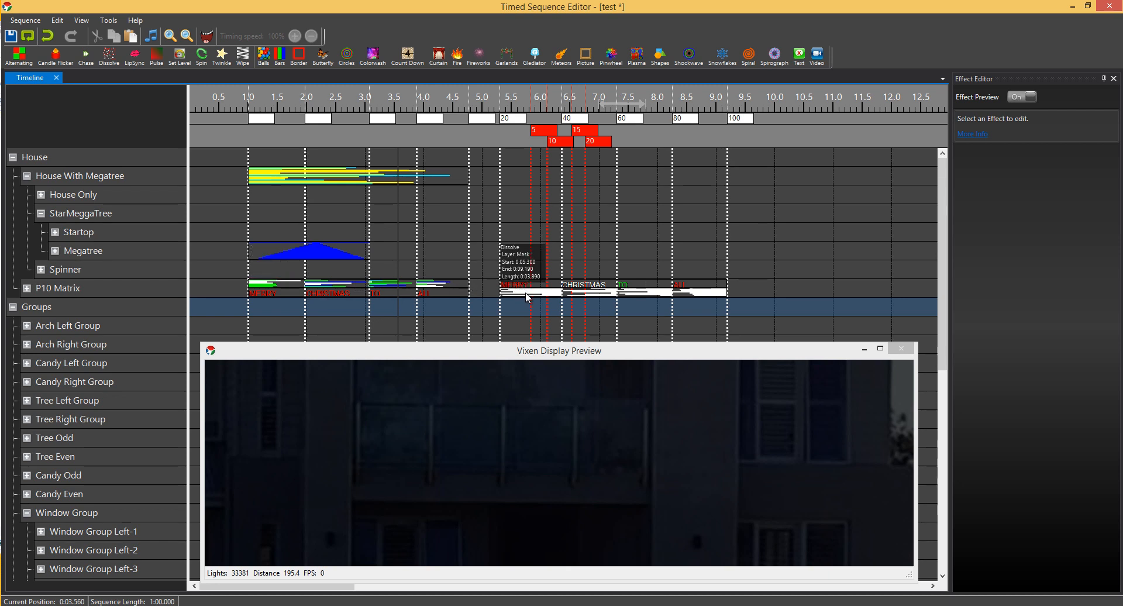
mouse_move(603, 299)
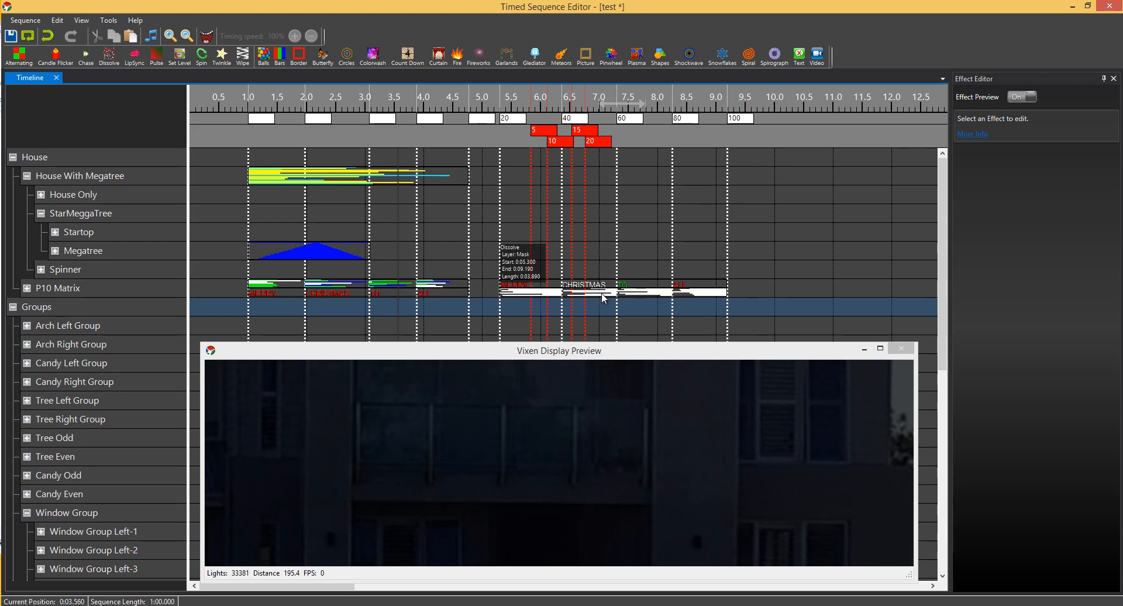
click(602, 298)
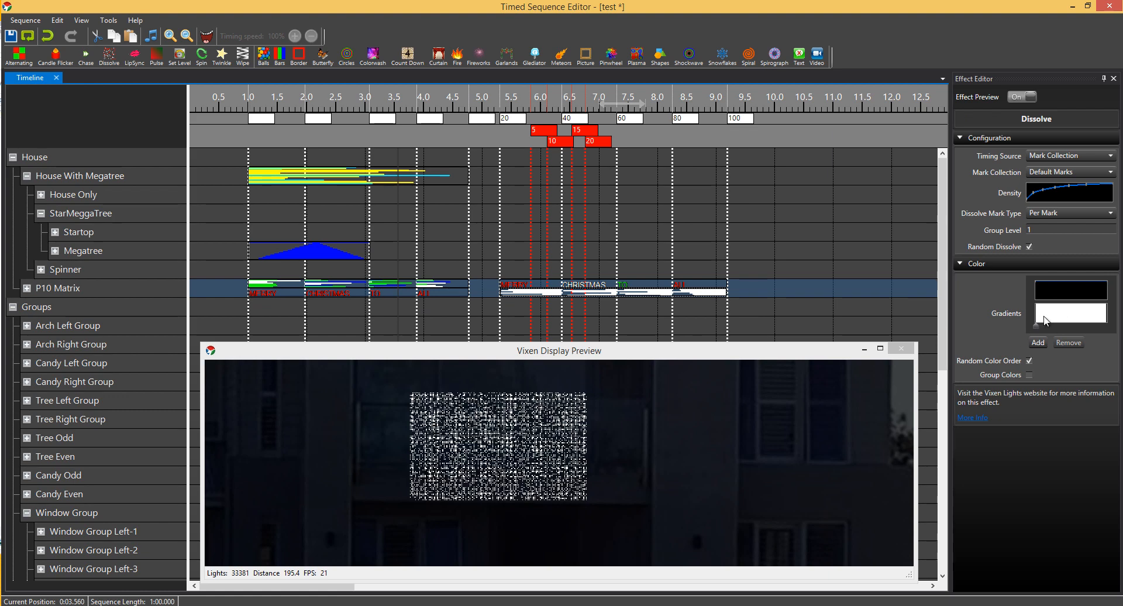
mouse_move(646, 288)
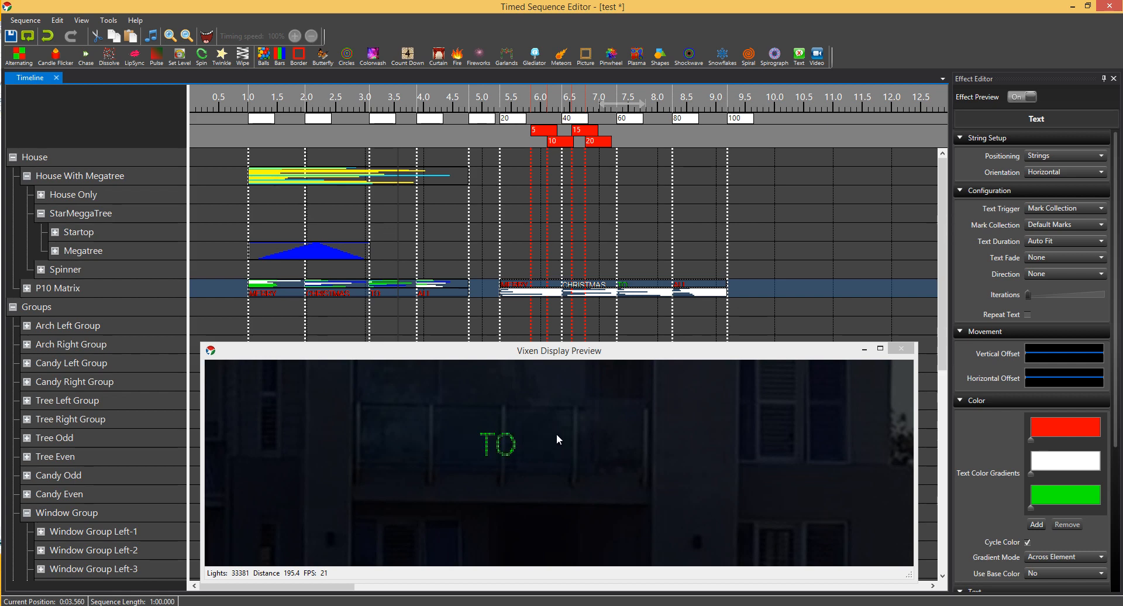
click(643, 284)
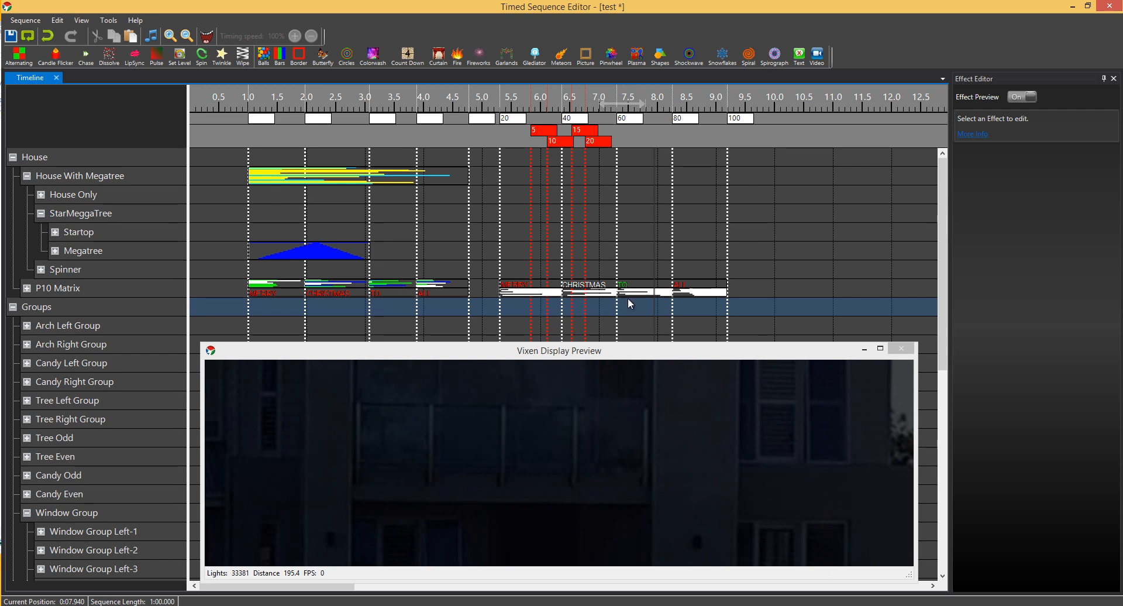
mouse_move(666, 304)
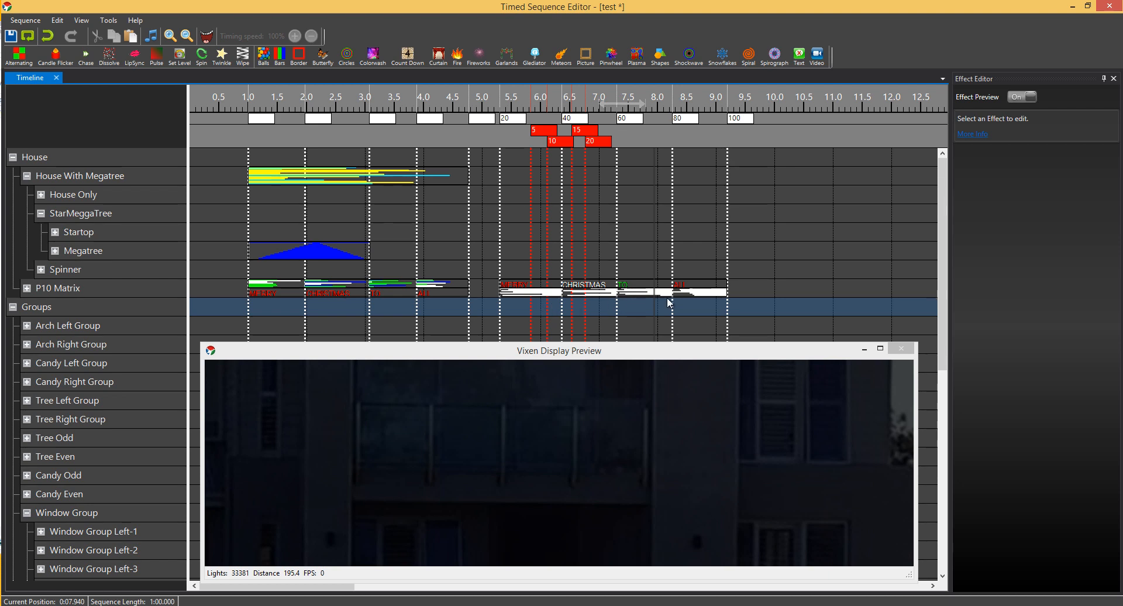
mouse_move(581, 321)
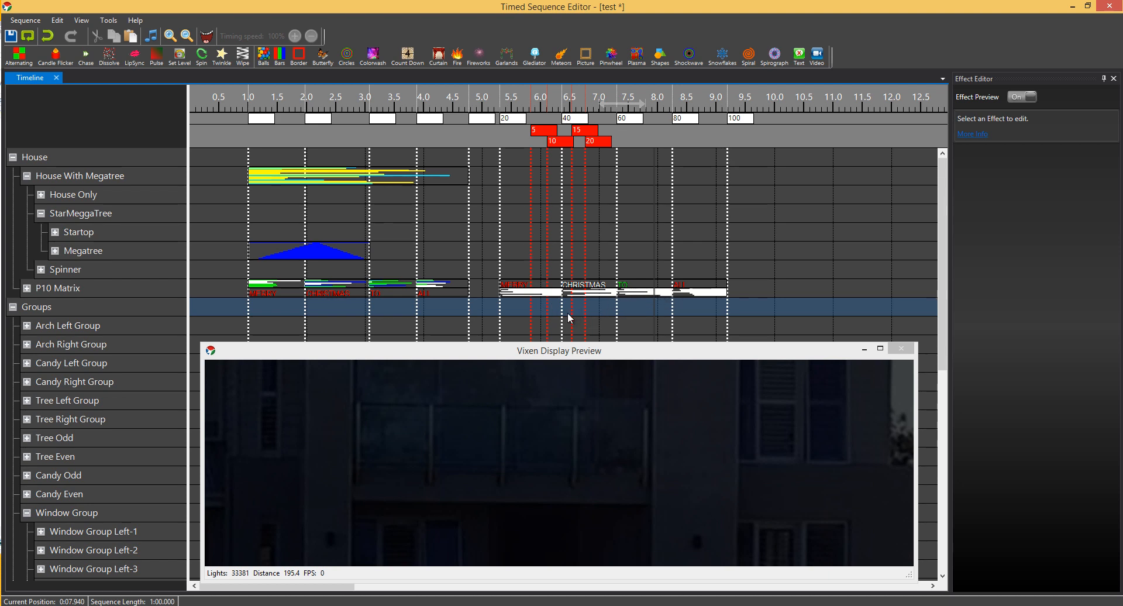
mouse_move(650, 331)
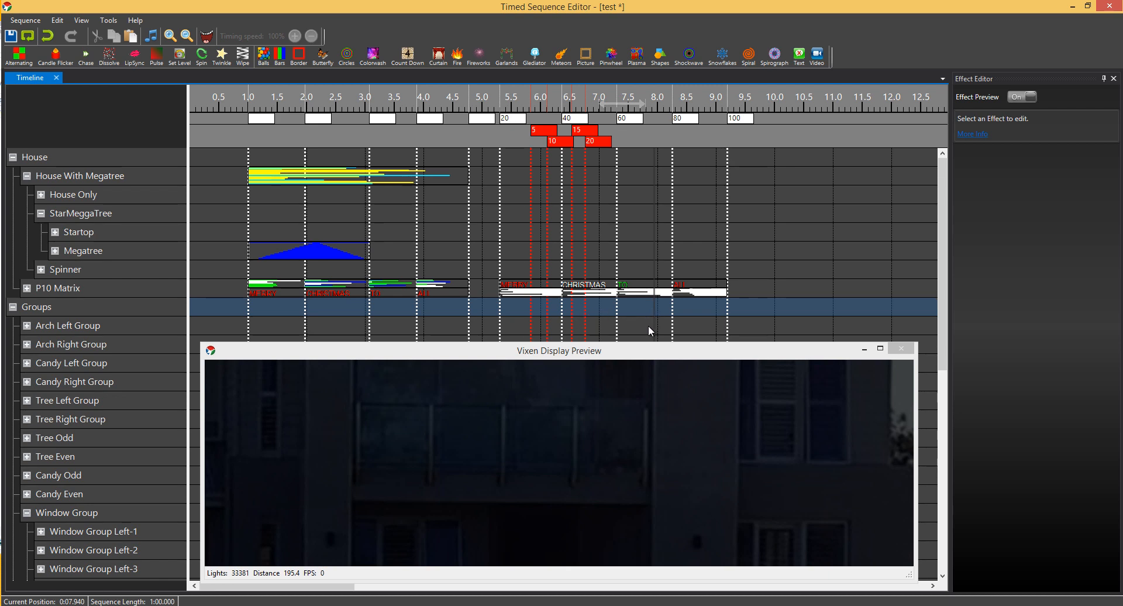
mouse_move(646, 333)
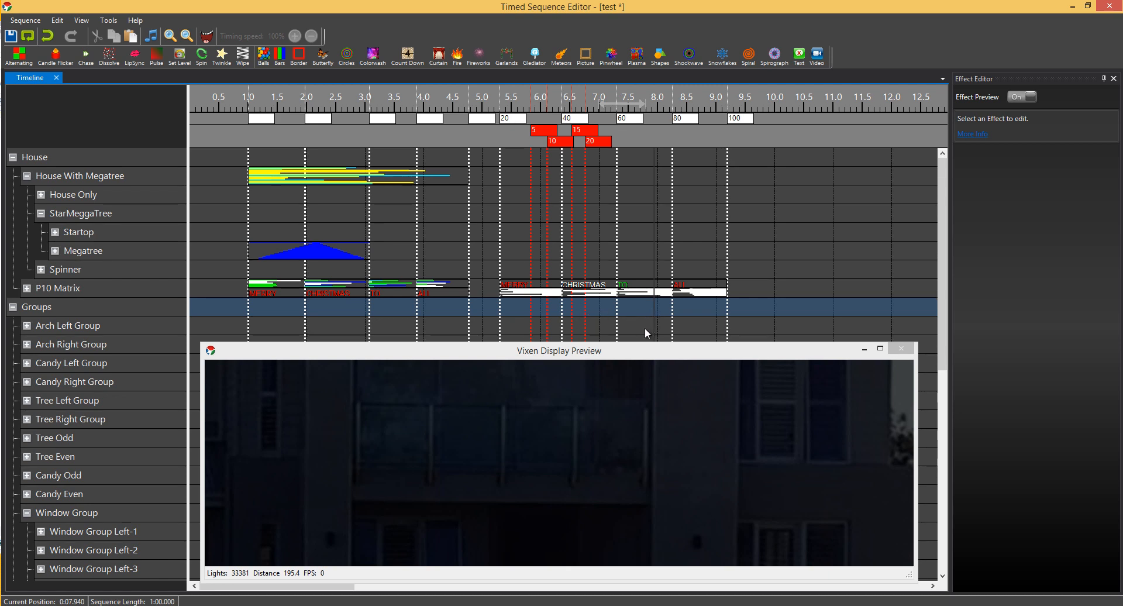
mouse_move(650, 242)
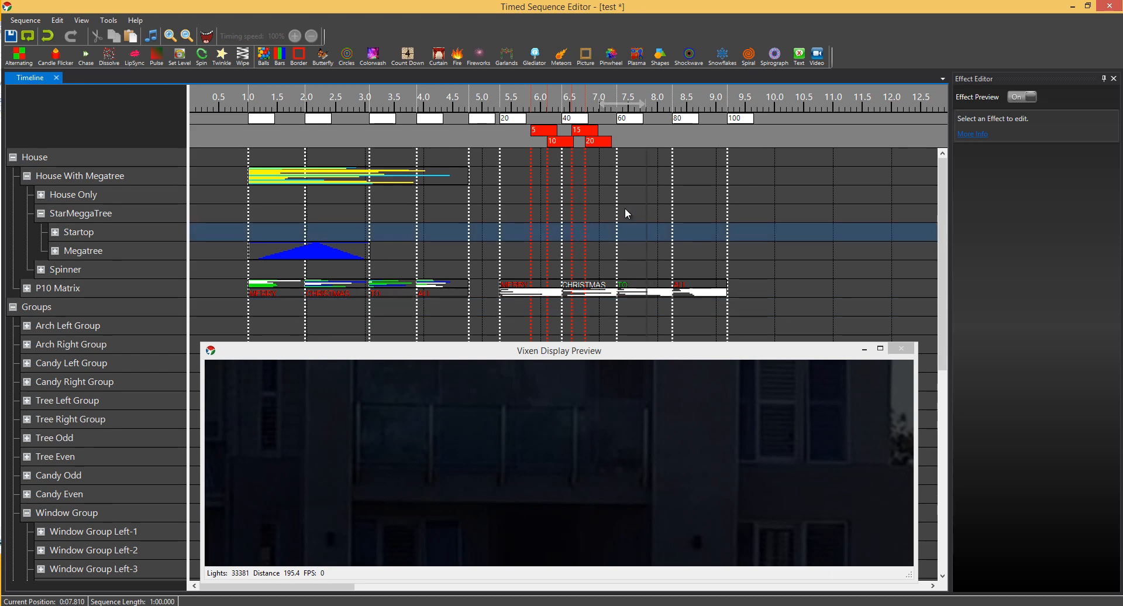
click(536, 304)
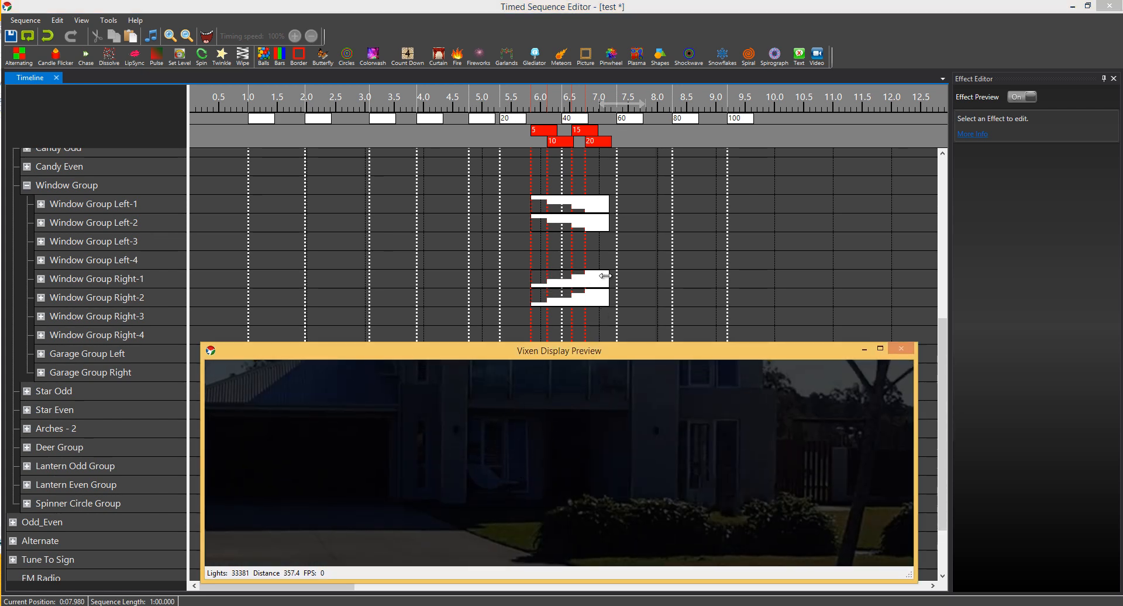
Step: Enable Dissolve Flip on the Window Group Dissolve so window strands light vertically
click(559, 205)
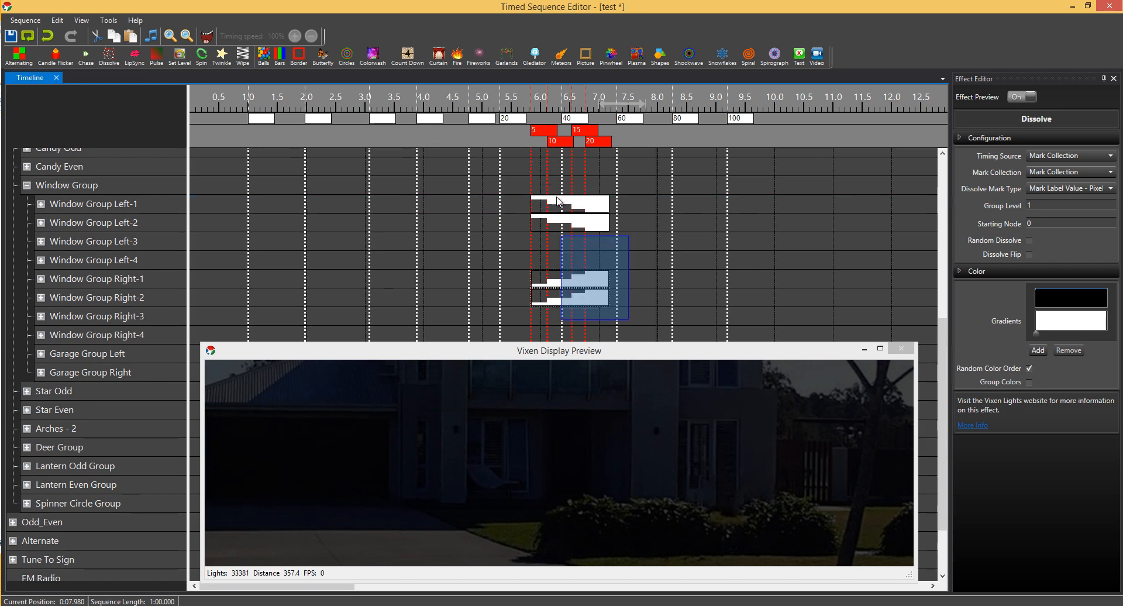
click(1029, 253)
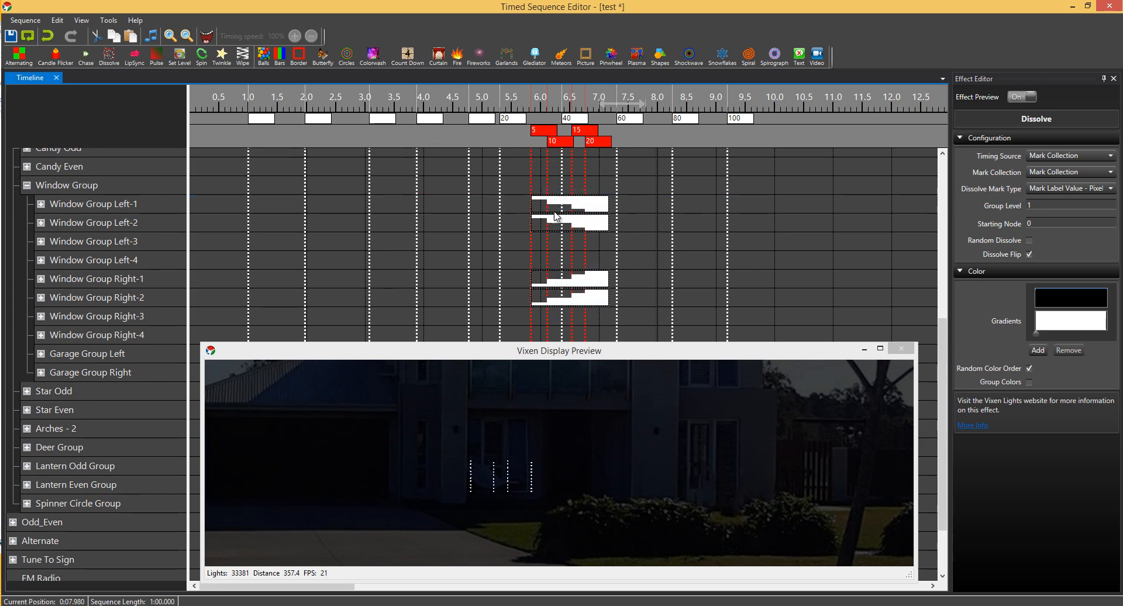
mouse_move(557, 214)
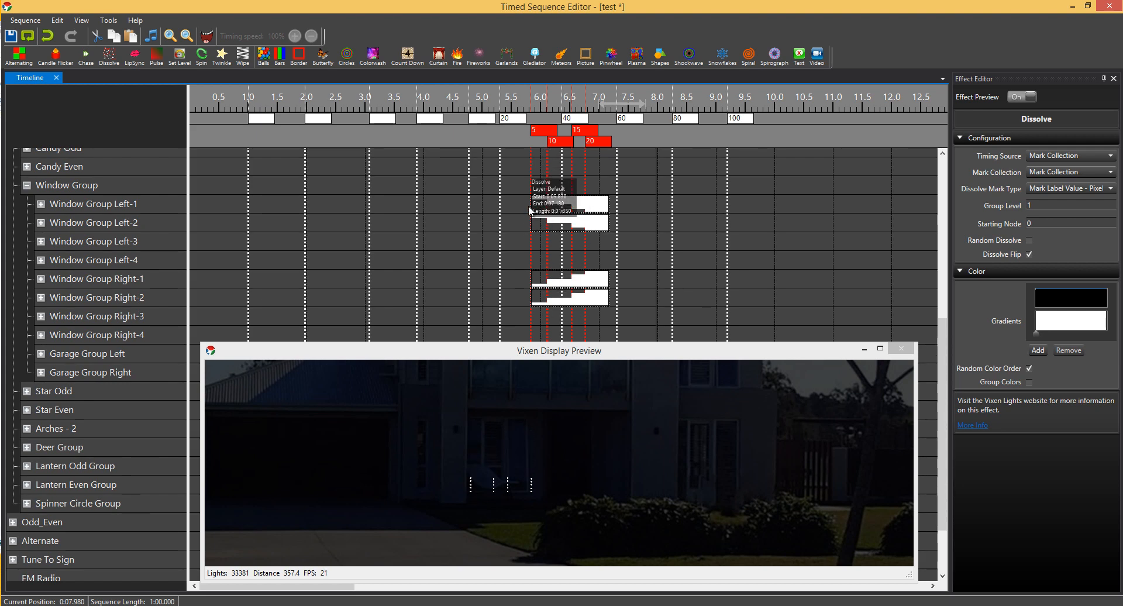
mouse_move(523, 331)
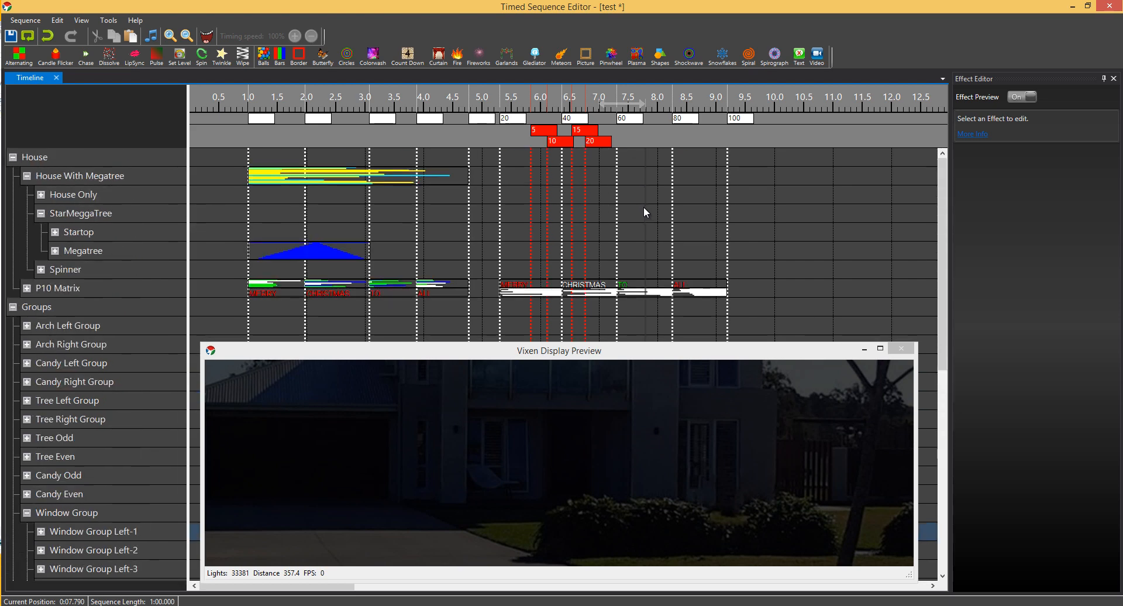
Step: Place a white Dissolve on the House With Megatree row starting near 5.3 s
scroll(down, 3)
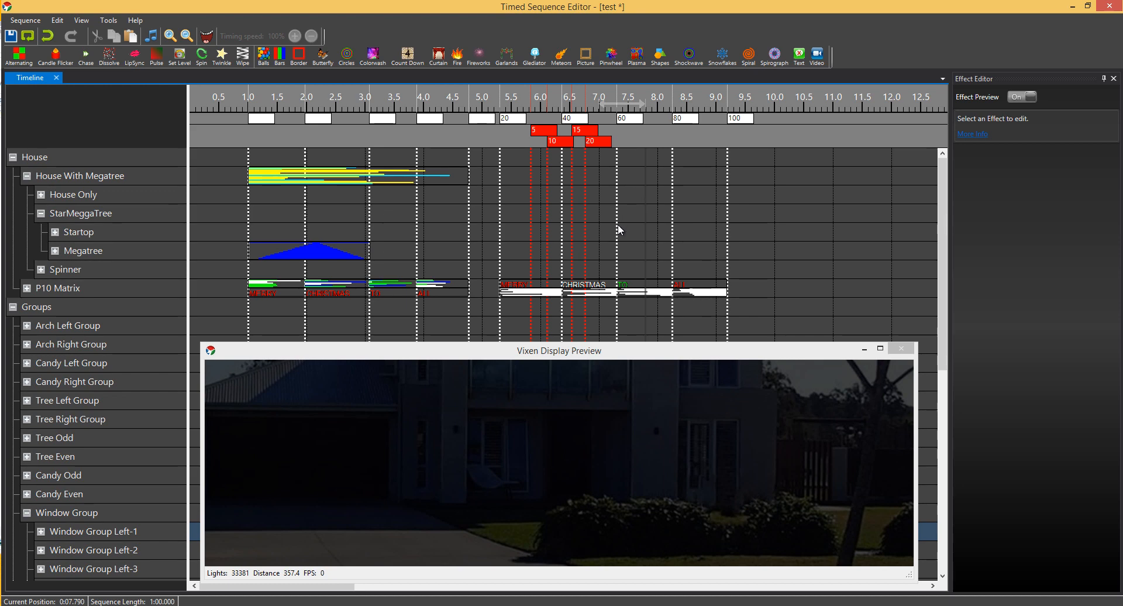
mouse_move(552, 301)
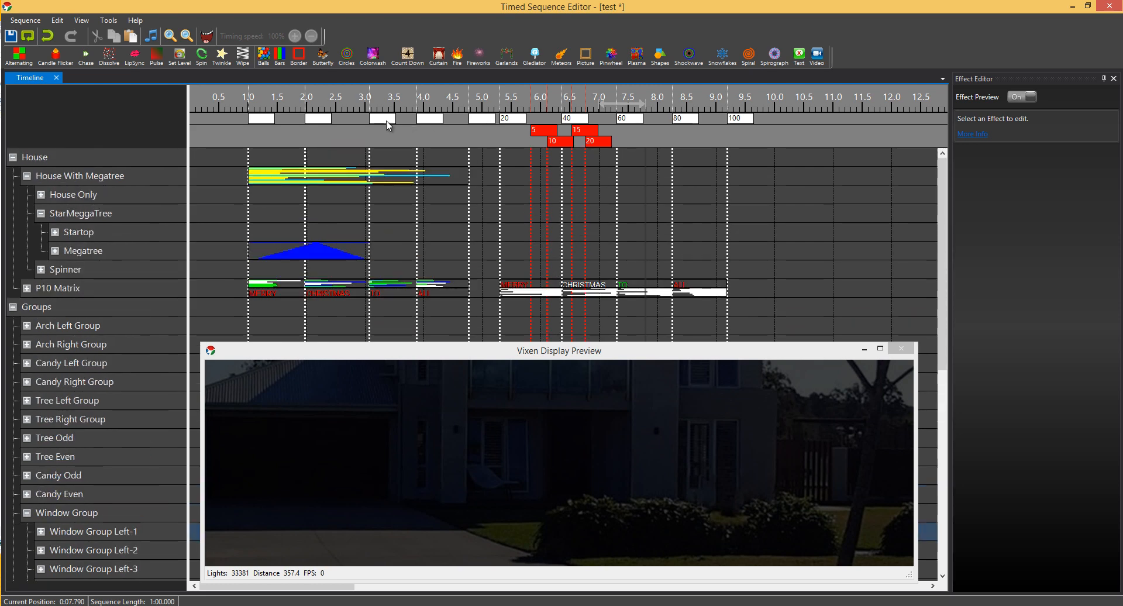
mouse_move(612, 188)
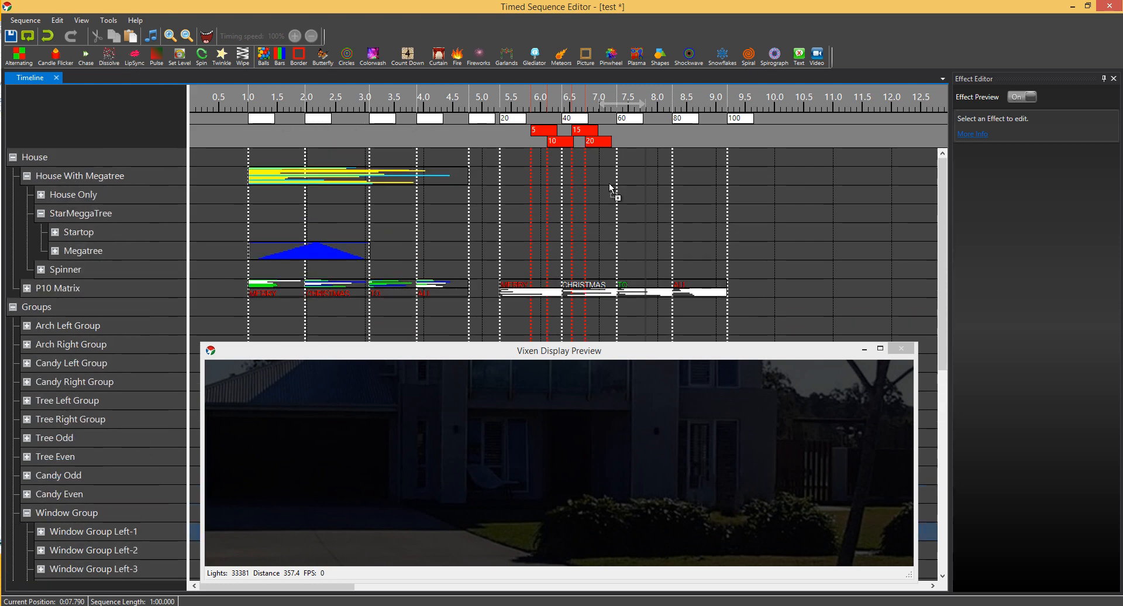
click(541, 175)
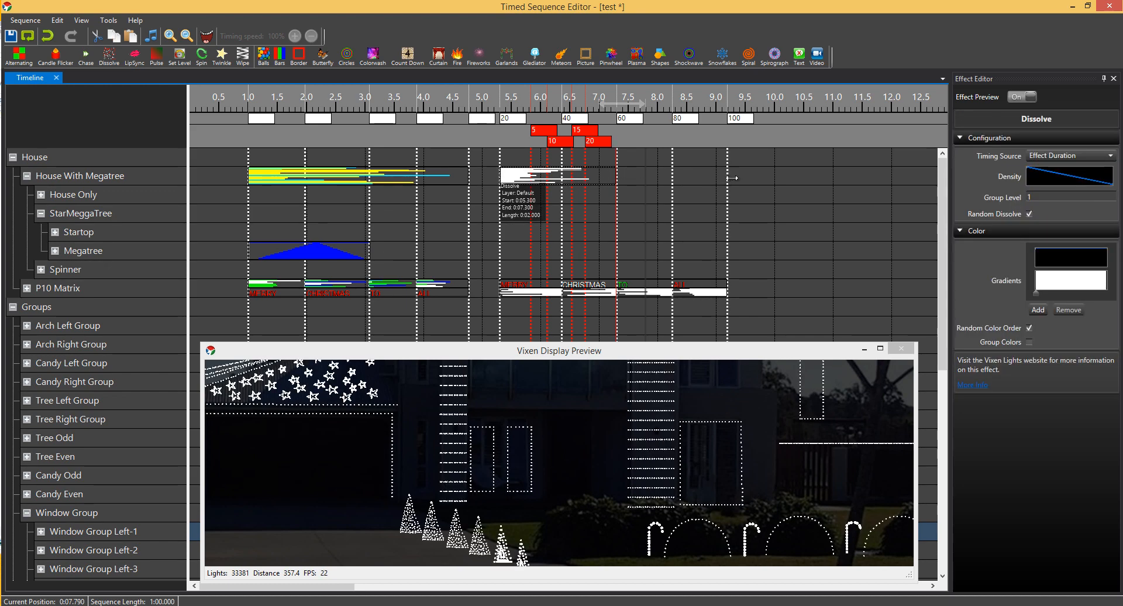
Step: Extend the Dissolve to about 9.2 s, driven by Default Marks using mark label percentages
drag(587, 177, 725, 177)
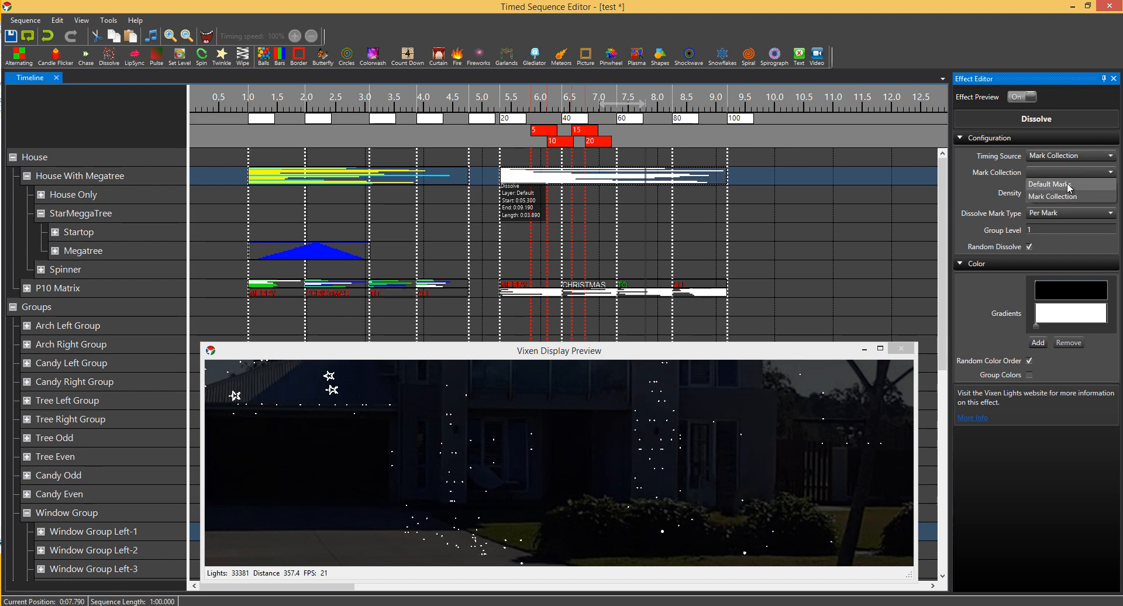
click(1052, 184)
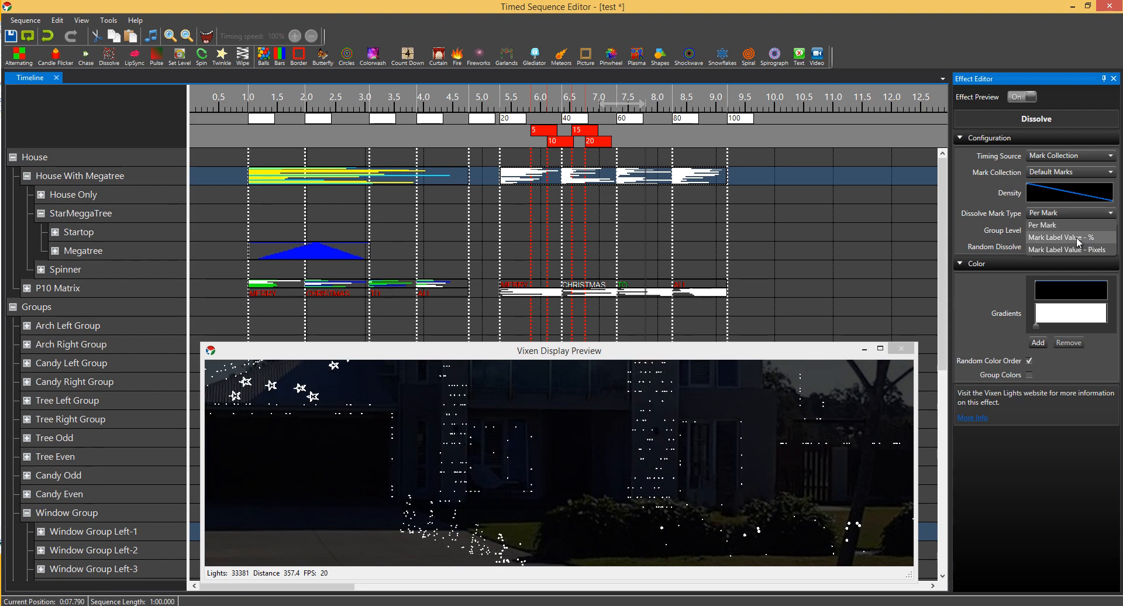
click(1064, 237)
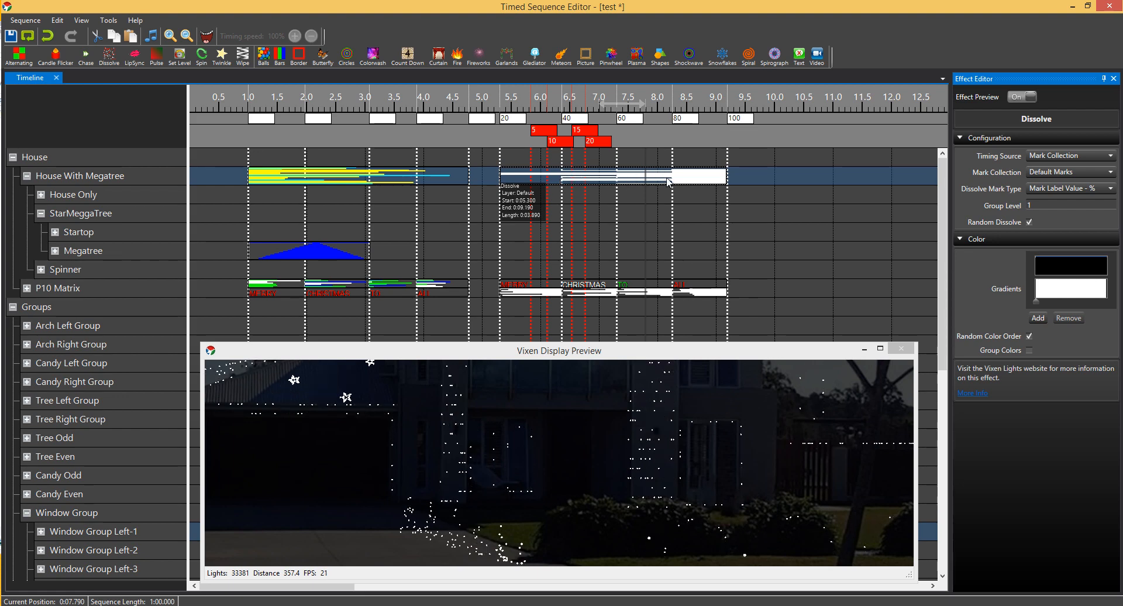
mouse_move(646, 121)
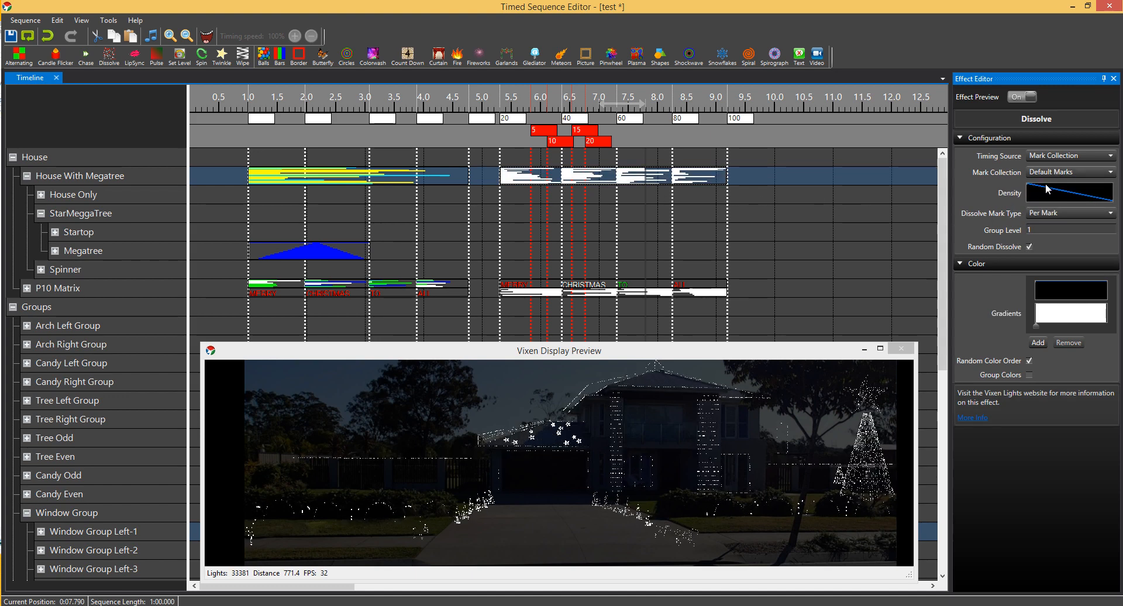
mouse_move(552, 176)
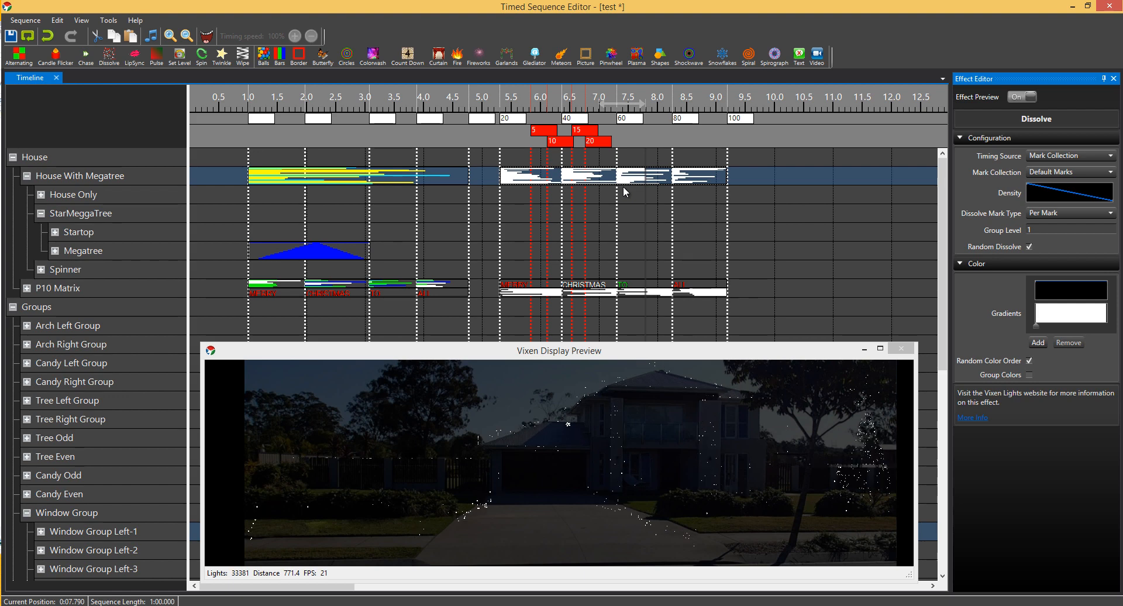
mouse_move(662, 191)
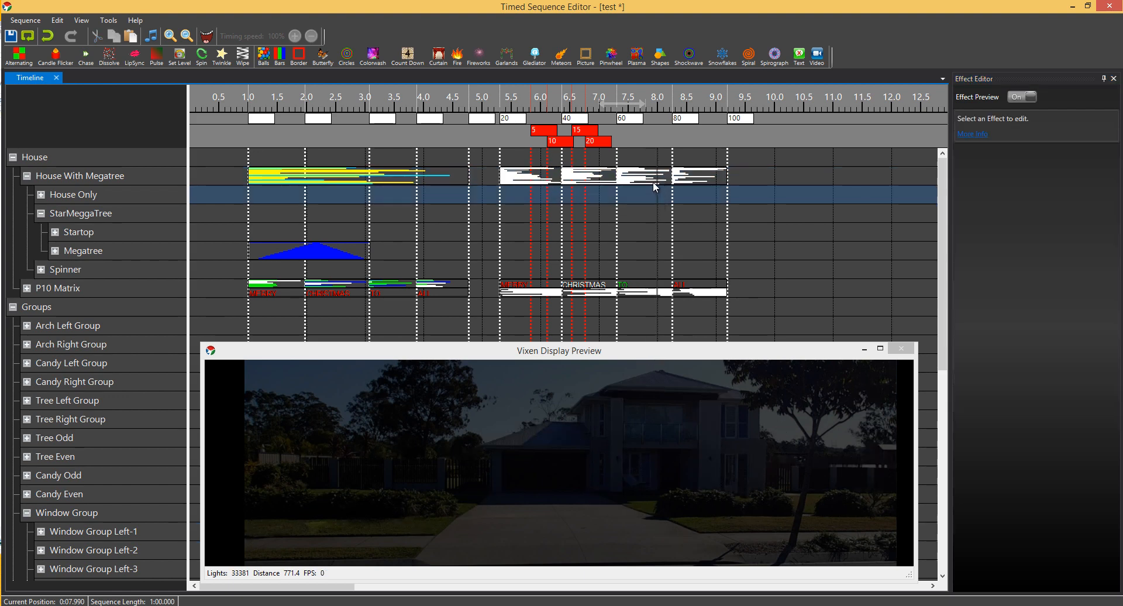
Step: Deselect the Per Mark House With Megatree Dissolve after previewing its four bursts
click(608, 176)
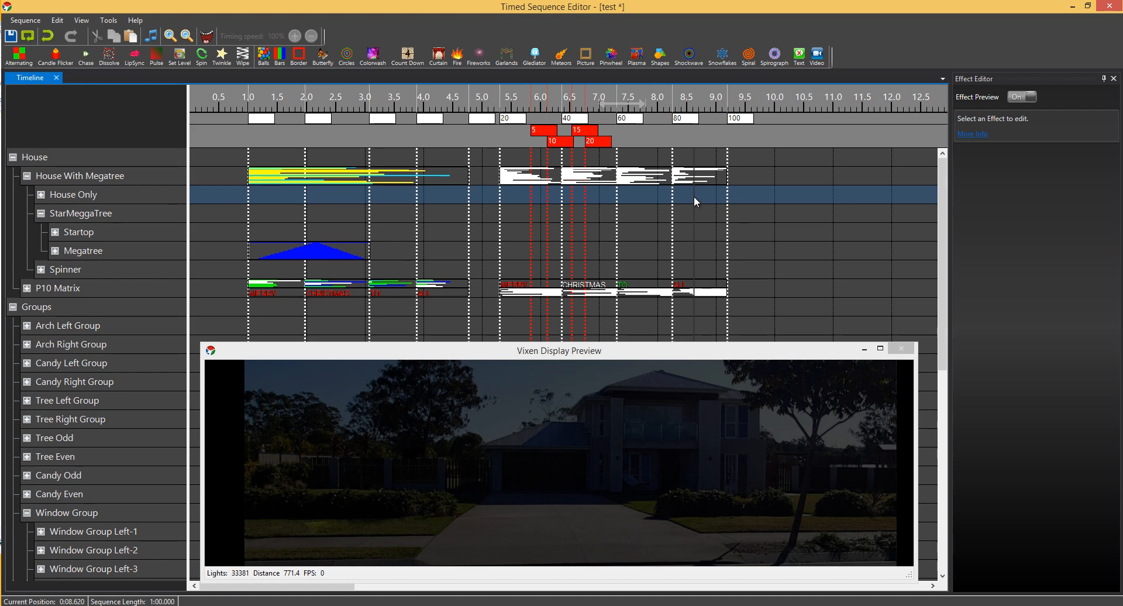
mouse_move(648, 213)
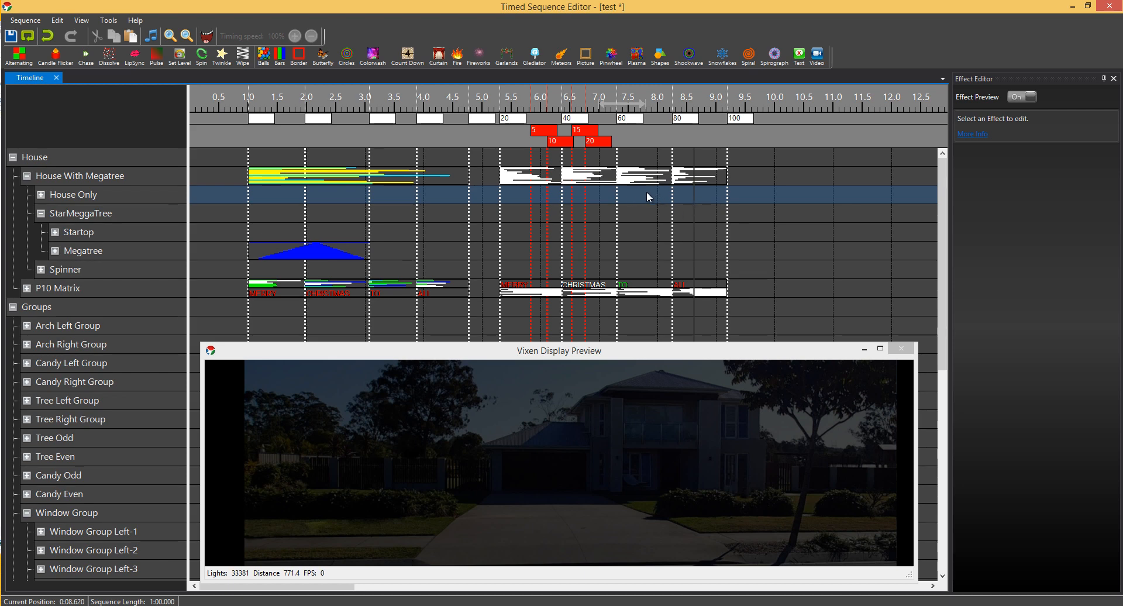